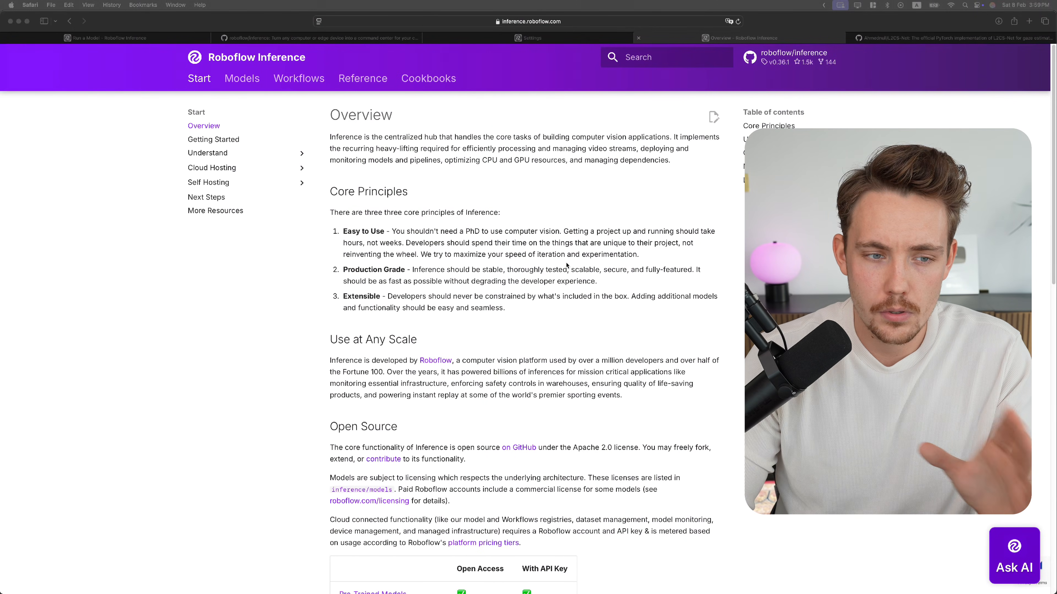
pyautogui.moveTo(417, 201)
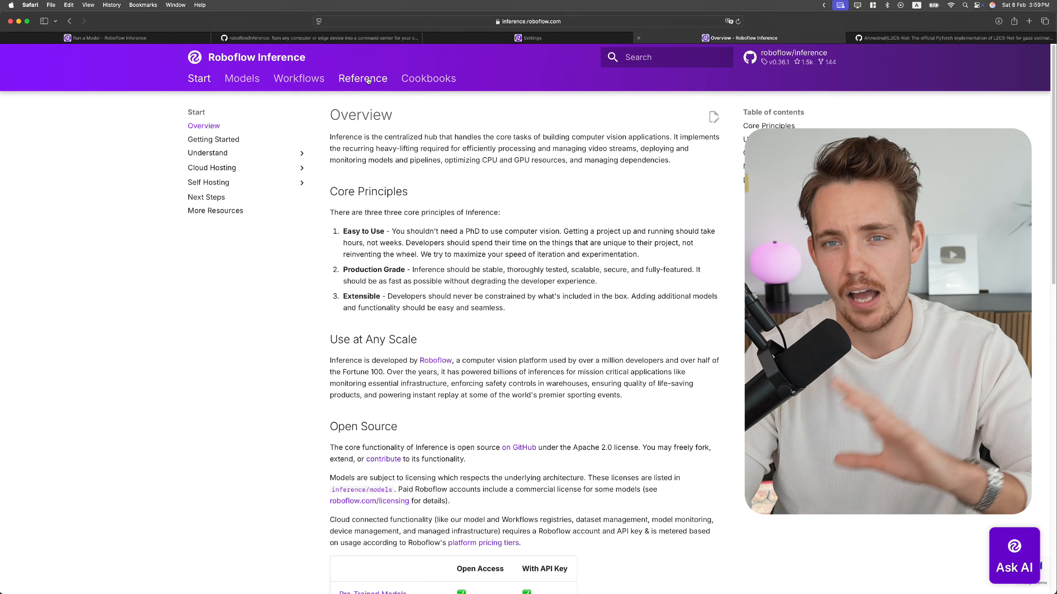
# Reach the Explore models page via the Models section and Fine-Tuned Models entry
pyautogui.click(241, 78)
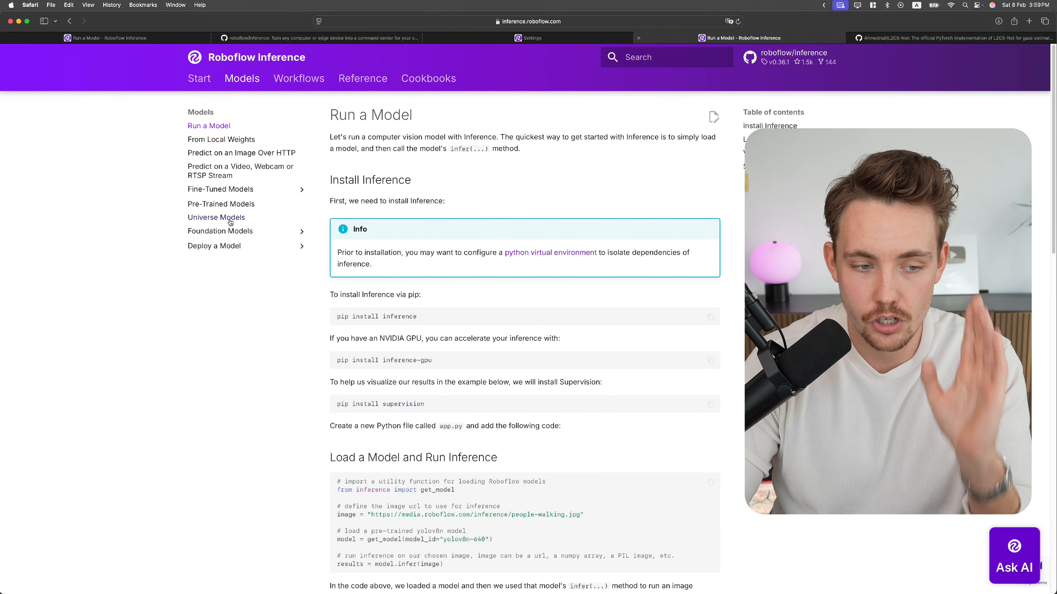
pyautogui.click(220, 189)
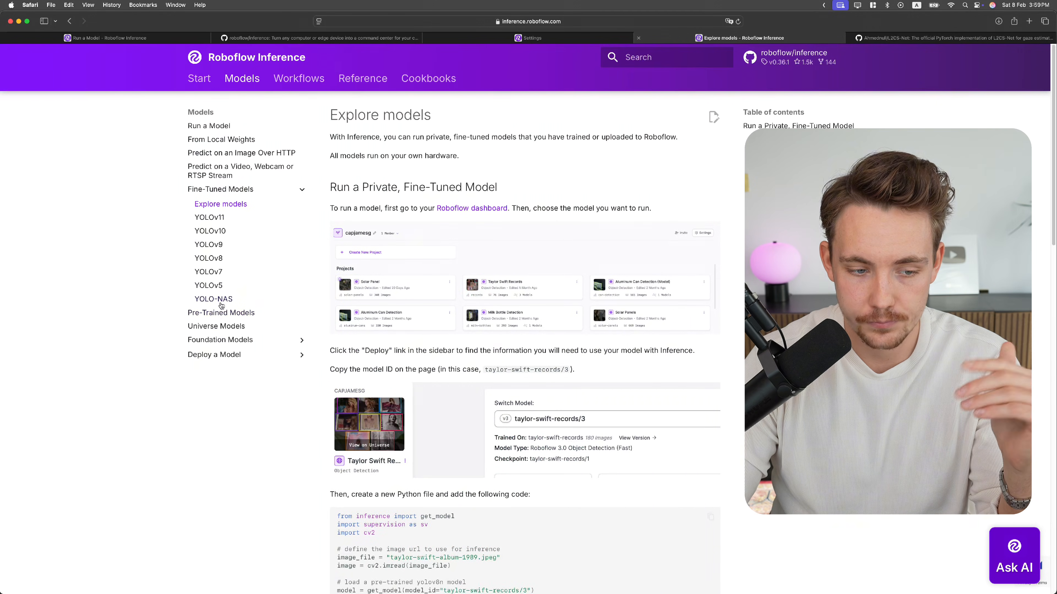
pyautogui.moveTo(216, 326)
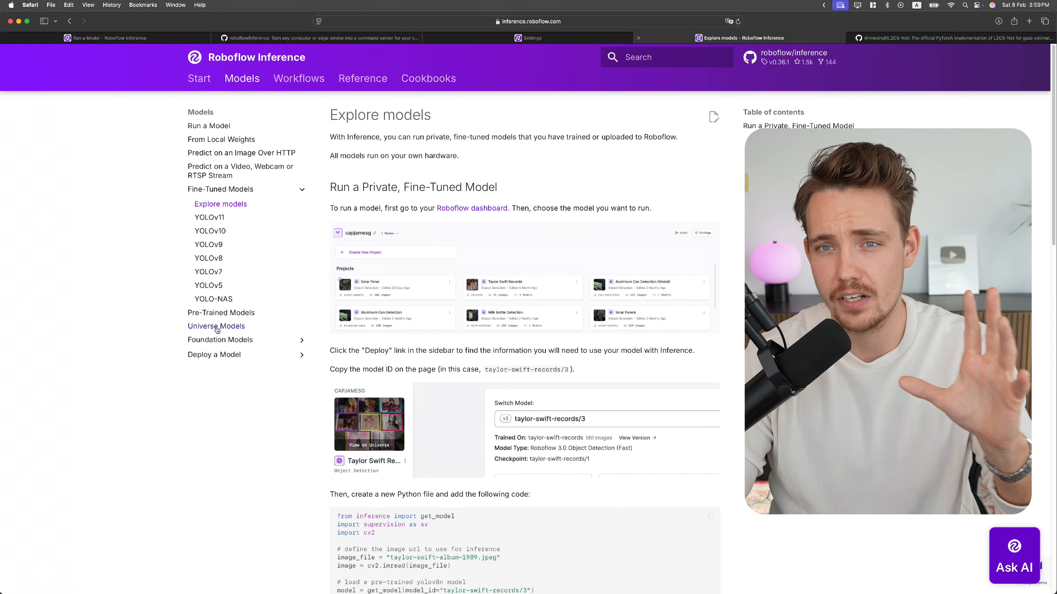
pyautogui.moveTo(215, 325)
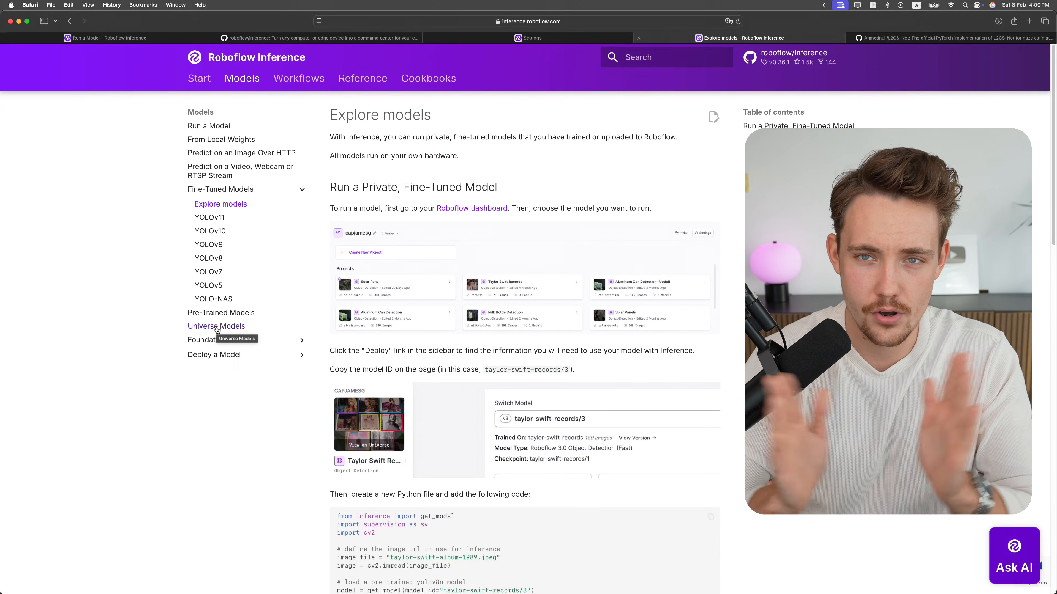
pyautogui.moveTo(210, 299)
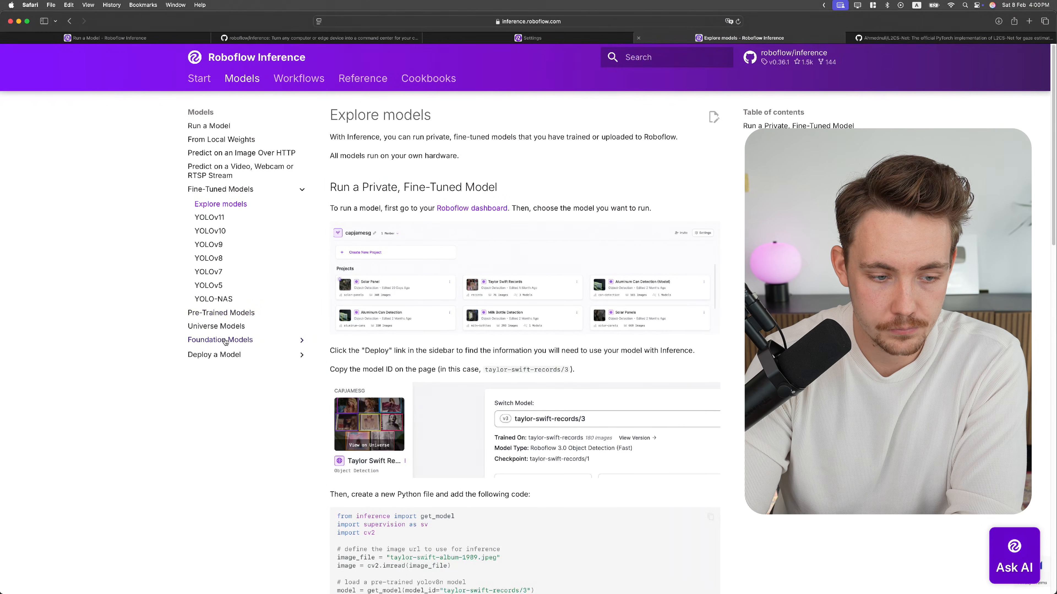
# Reach the L2CS-Net (Gaze Detection) page under Foundation Models
pyautogui.click(220, 339)
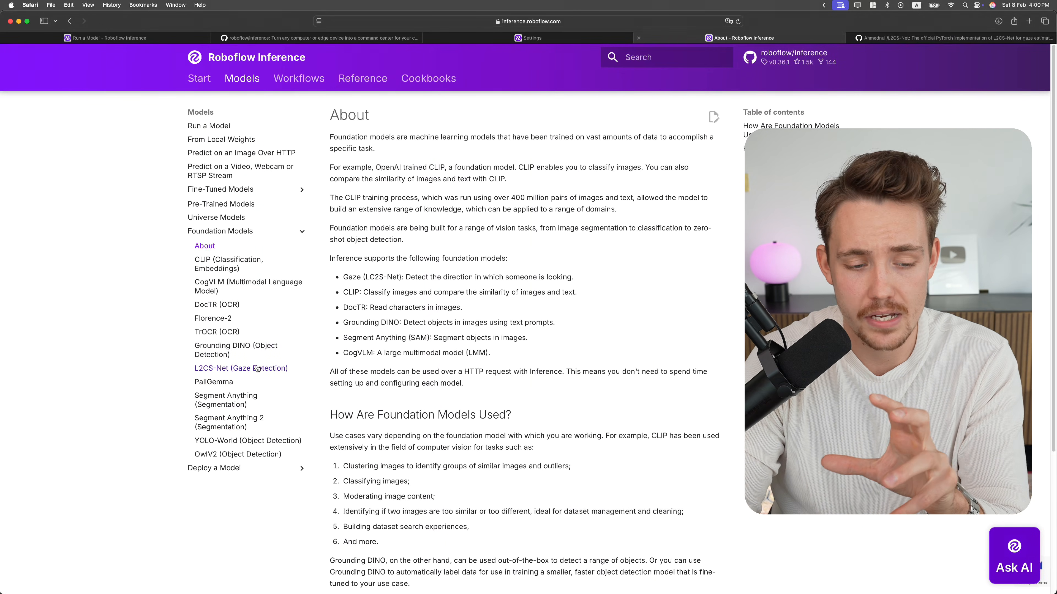
pyautogui.moveTo(236, 350)
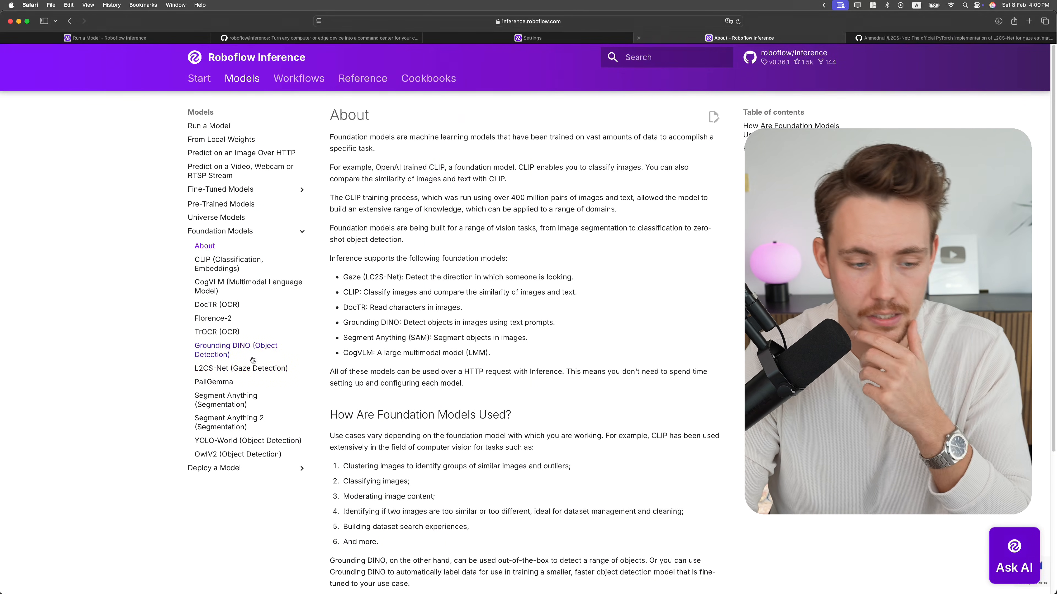
pyautogui.click(240, 368)
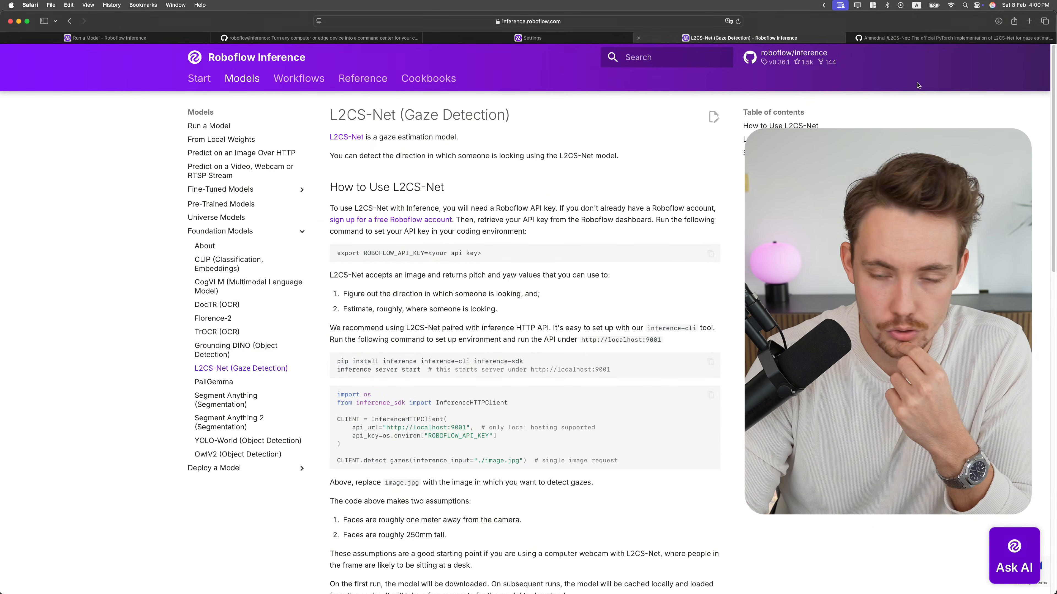
# Read the L2CS-Net GitHub README's Installation, Usage and Demo sections
pyautogui.click(943, 38)
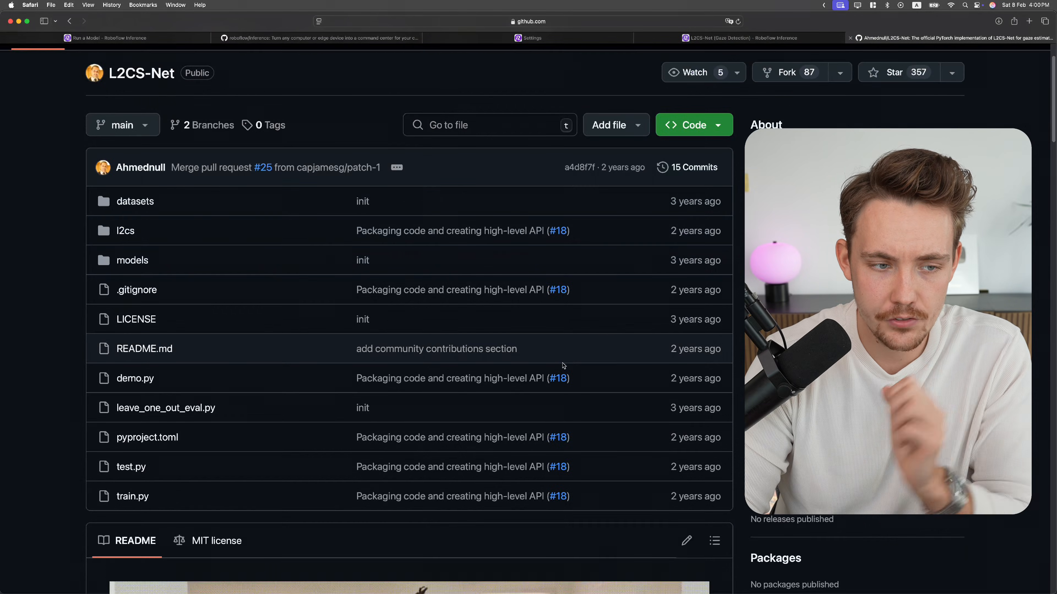
pyautogui.scroll(-3)
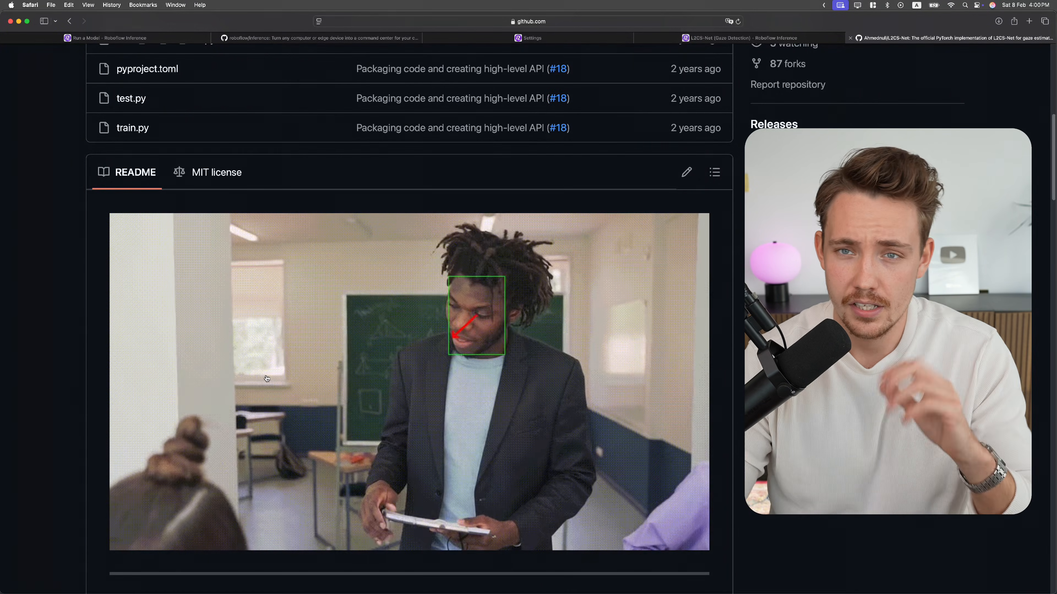
pyautogui.scroll(-3)
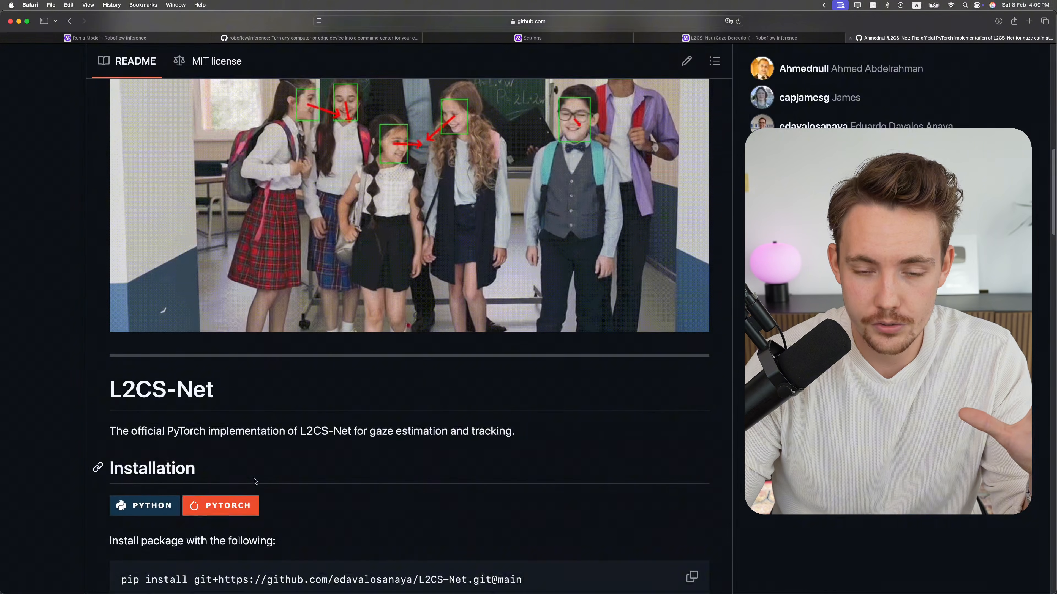
pyautogui.scroll(-3)
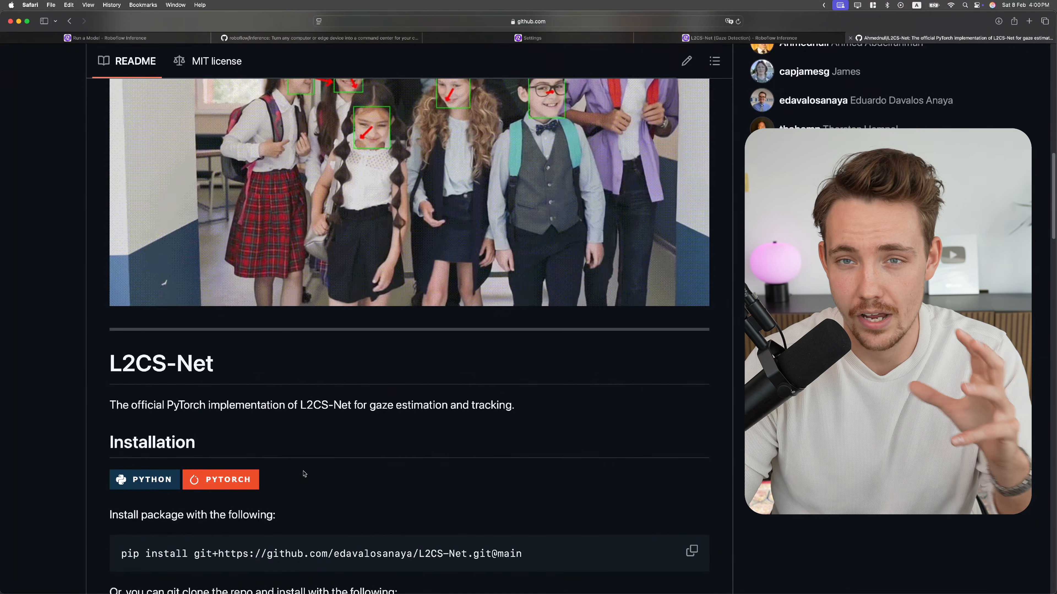
pyautogui.scroll(3)
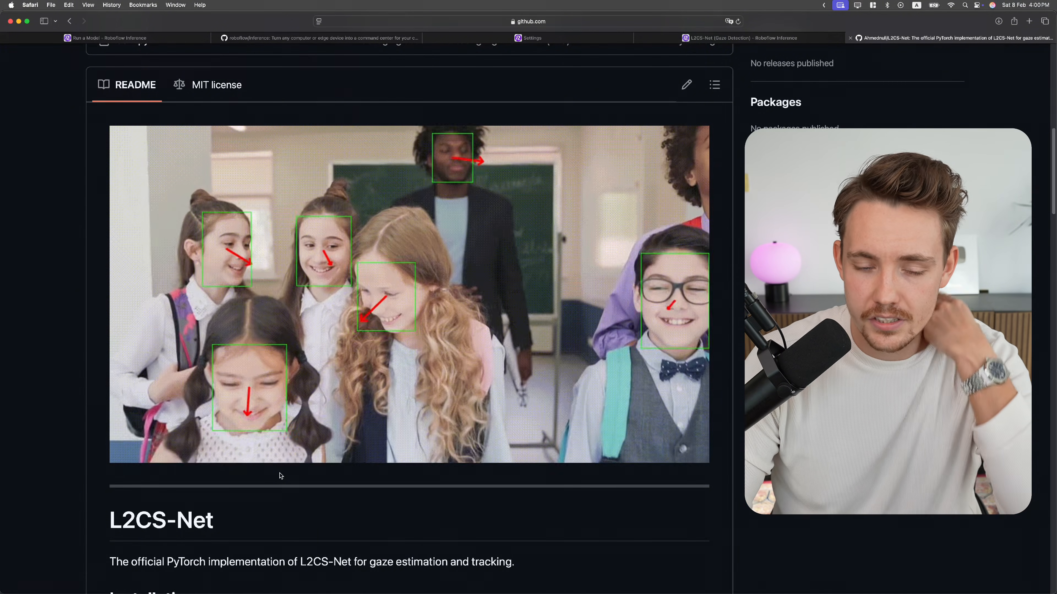
pyautogui.scroll(-3)
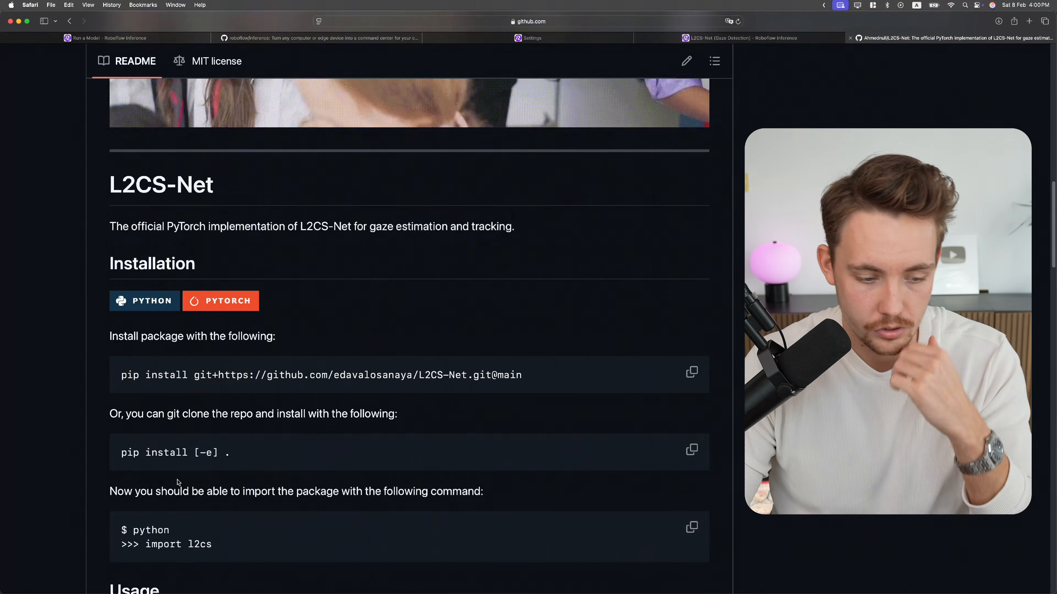
pyautogui.scroll(-3)
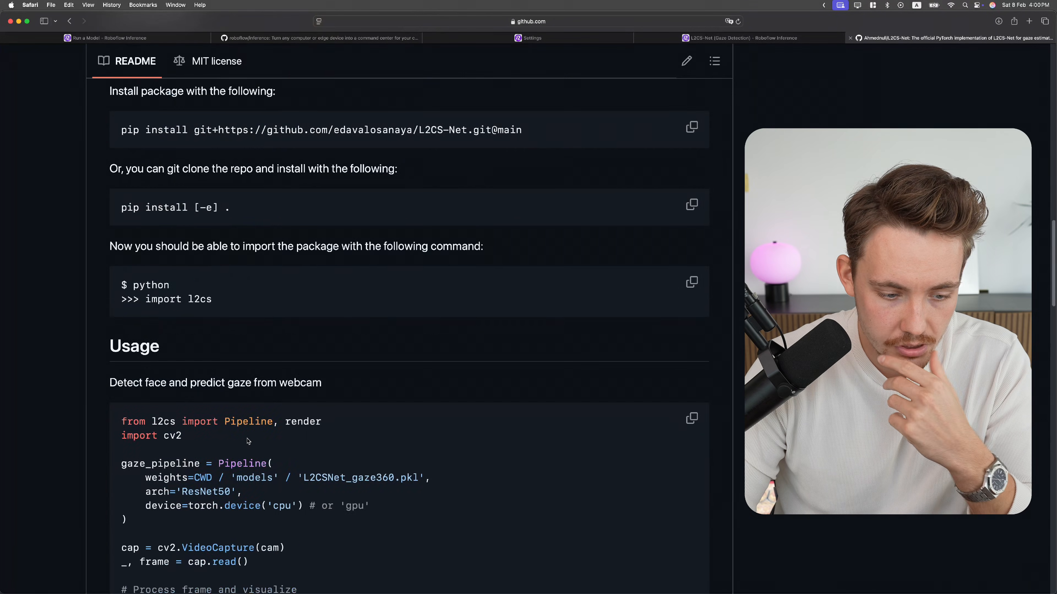
pyautogui.scroll(-3)
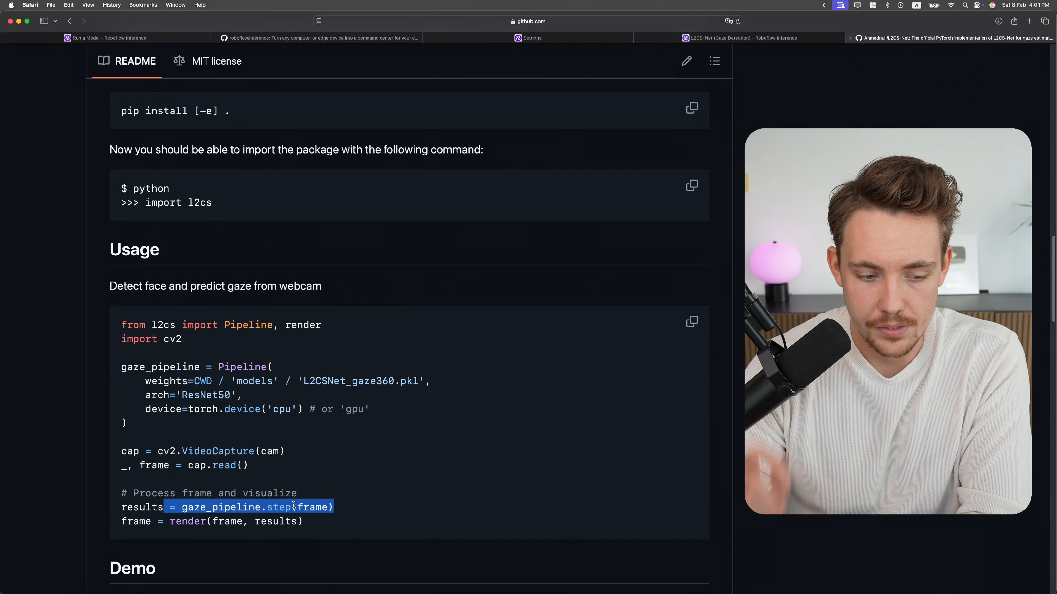
pyautogui.scroll(-3)
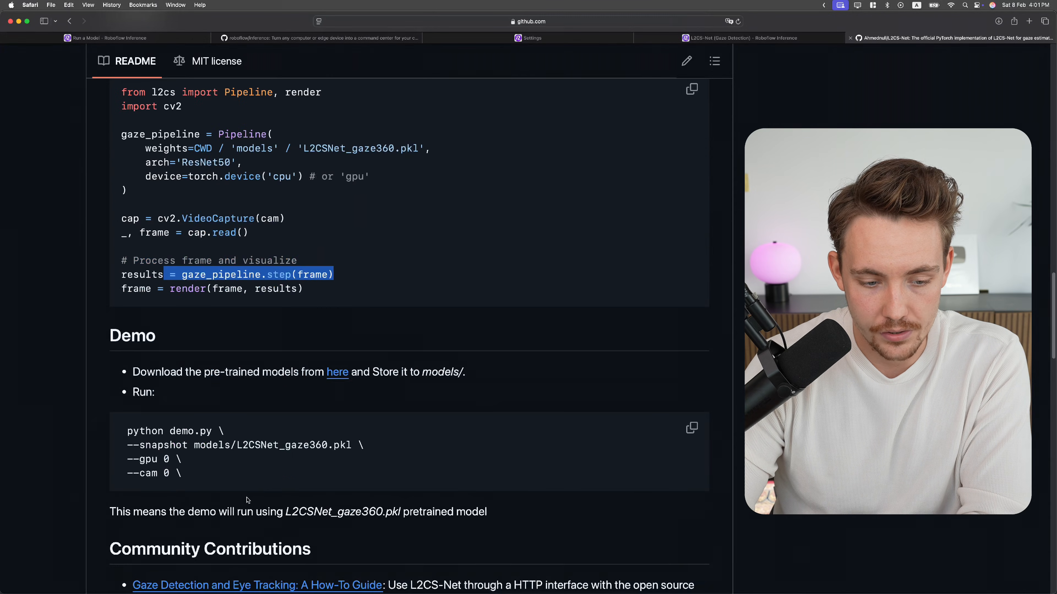
pyautogui.scroll(3)
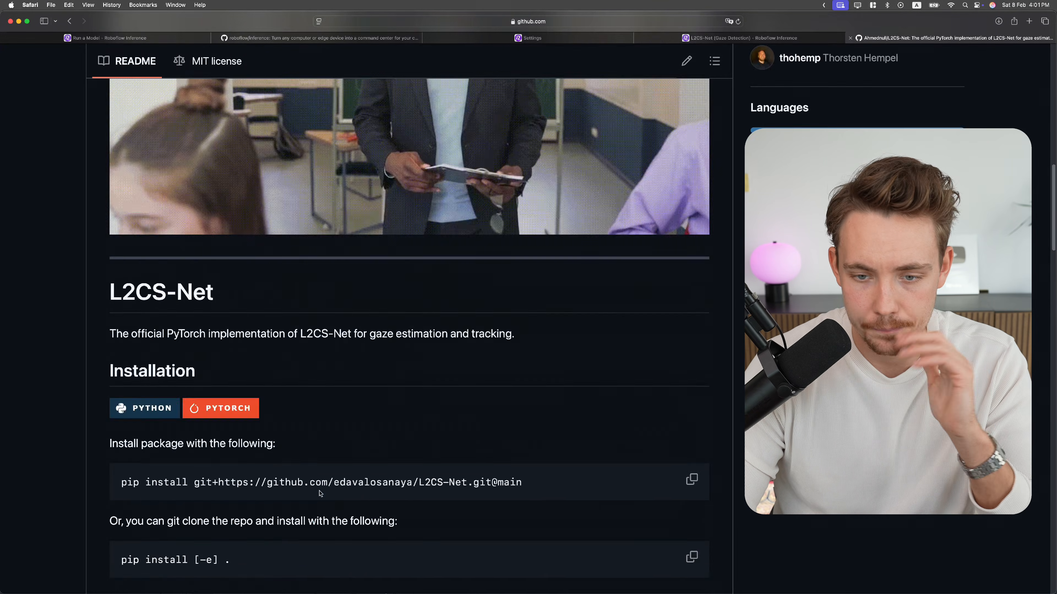
pyautogui.scroll(3)
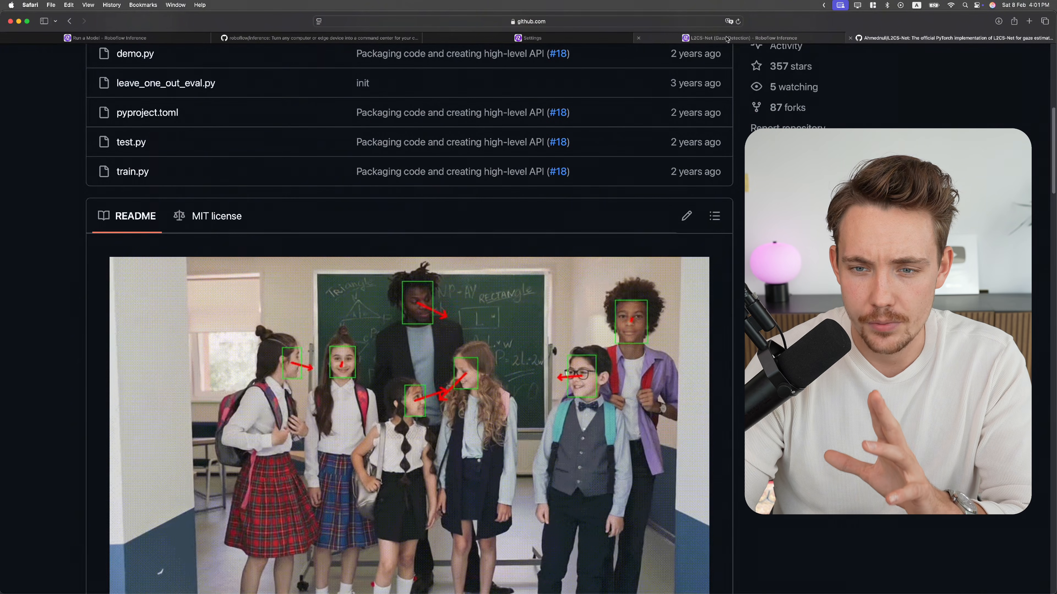
# Review the L2CS-Net docs page down to the full webcam gaze detection example
pyautogui.click(740, 38)
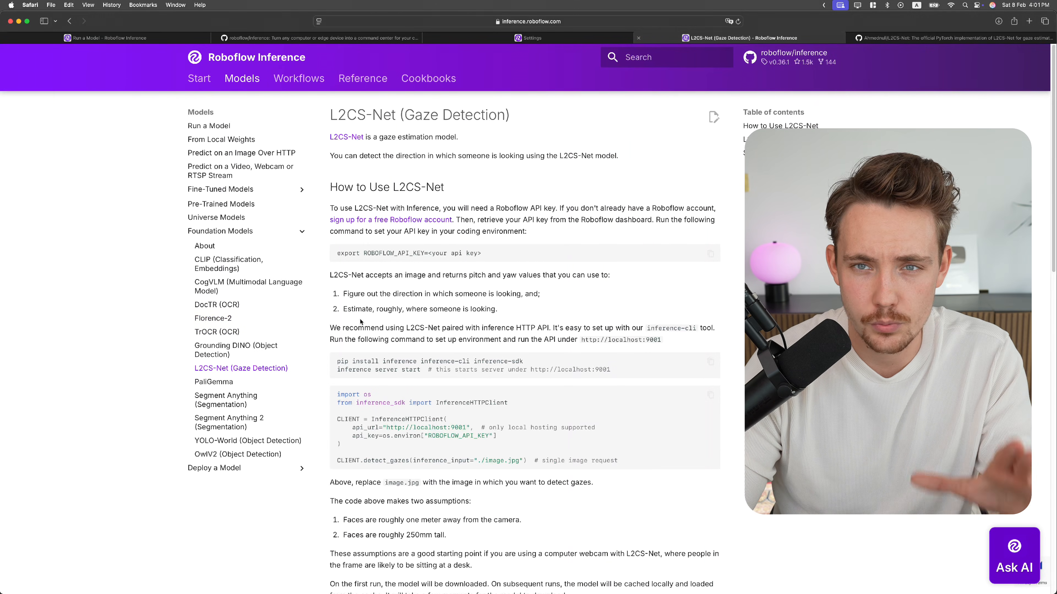
pyautogui.moveTo(362, 322)
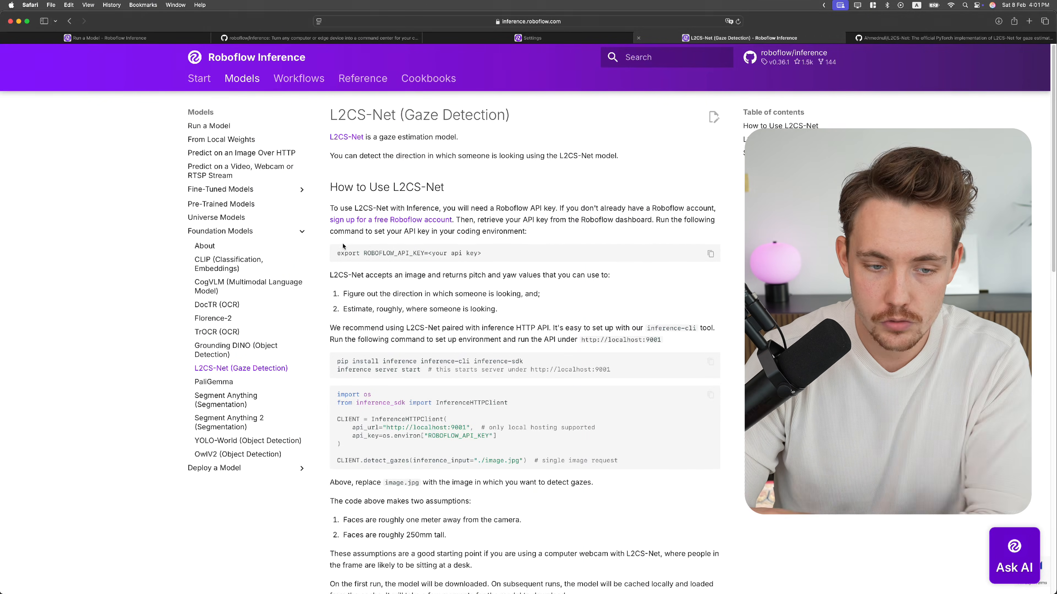
pyautogui.moveTo(483, 63)
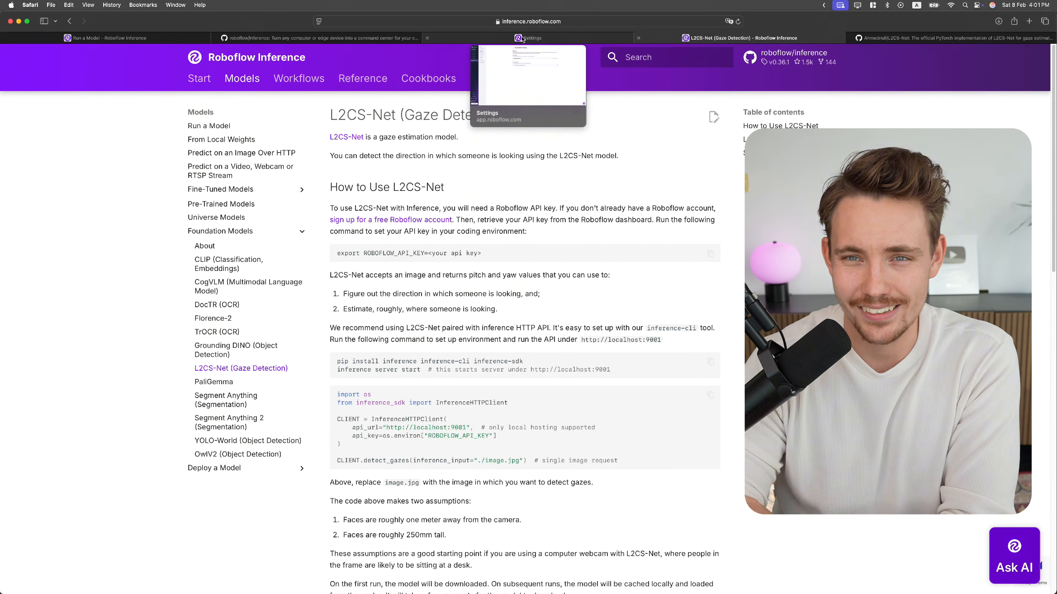
pyautogui.moveTo(369, 265)
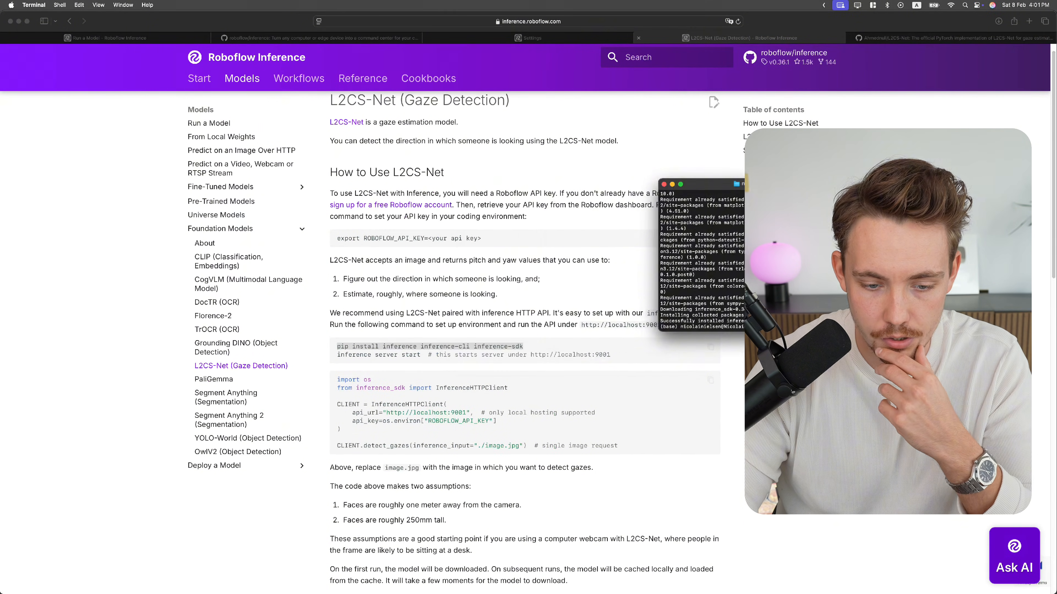
pyautogui.scroll(-3)
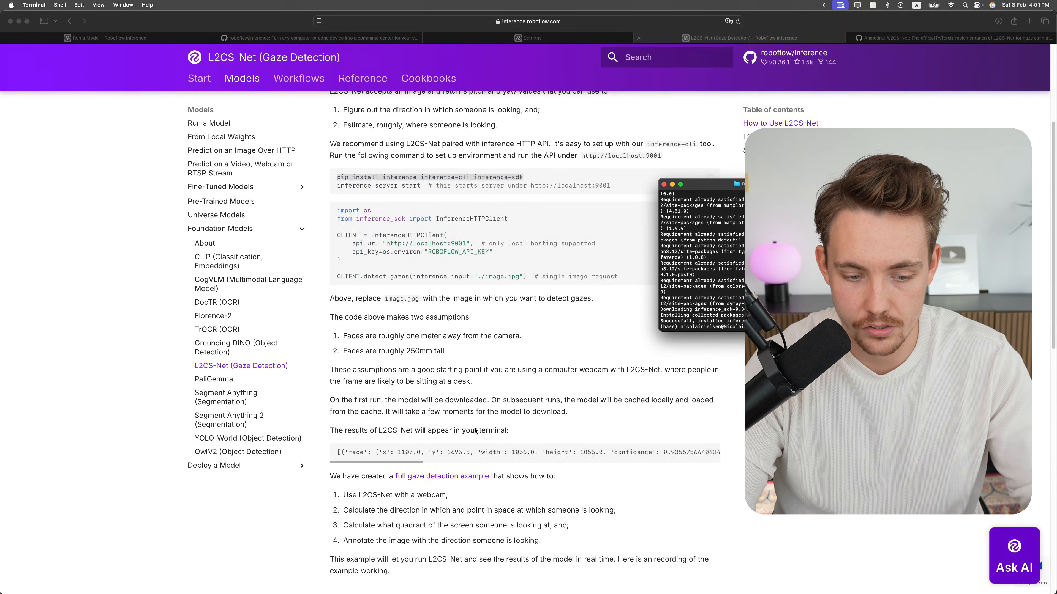
pyautogui.scroll(-3)
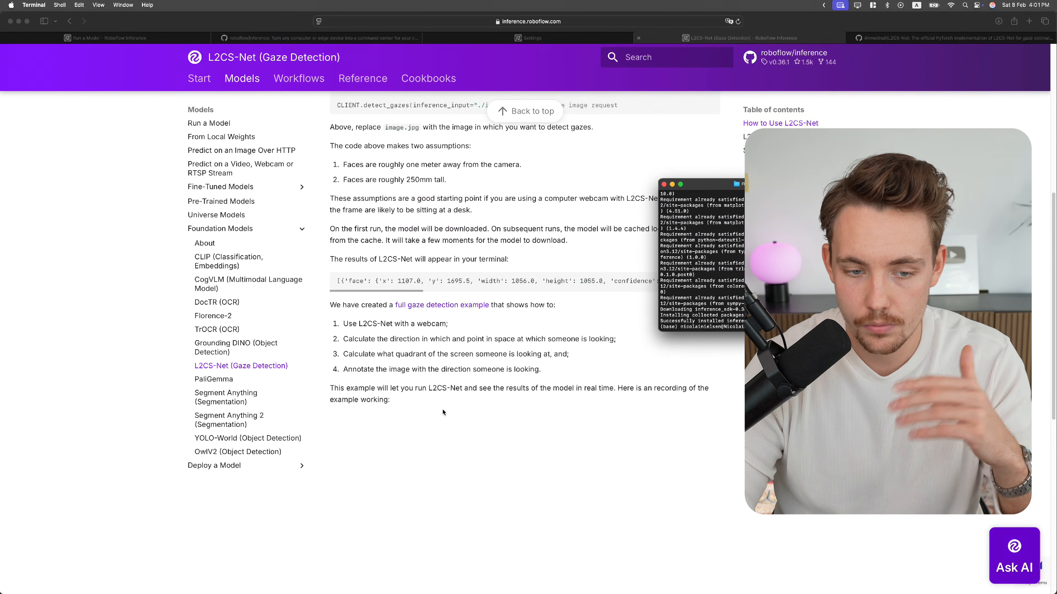
pyautogui.scroll(3)
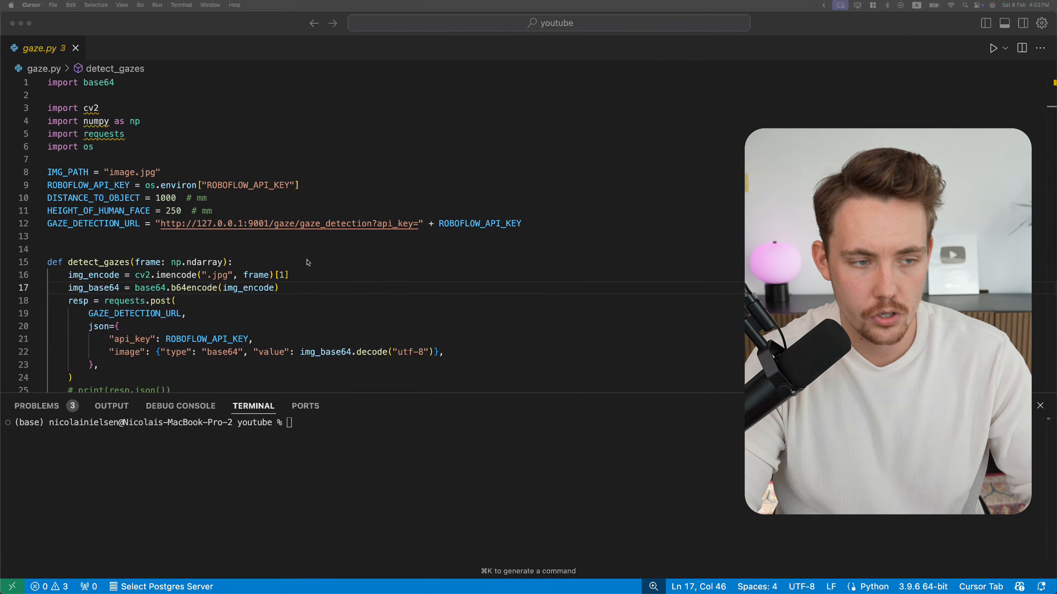
# Add the resp = requests.post( call and locate the constants in gaze.py
pyautogui.scroll(-3)
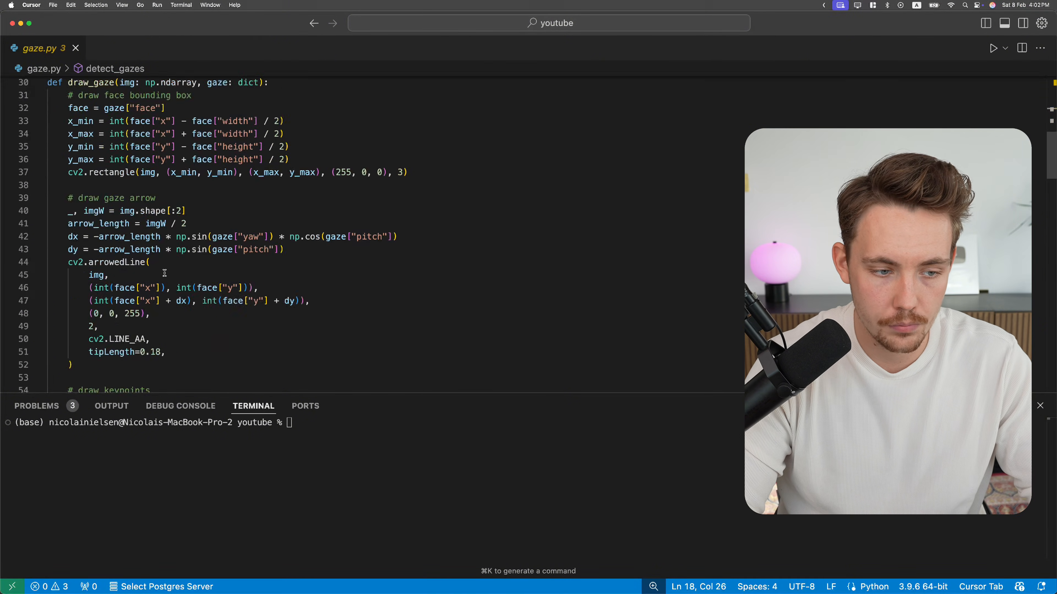
pyautogui.scroll(3)
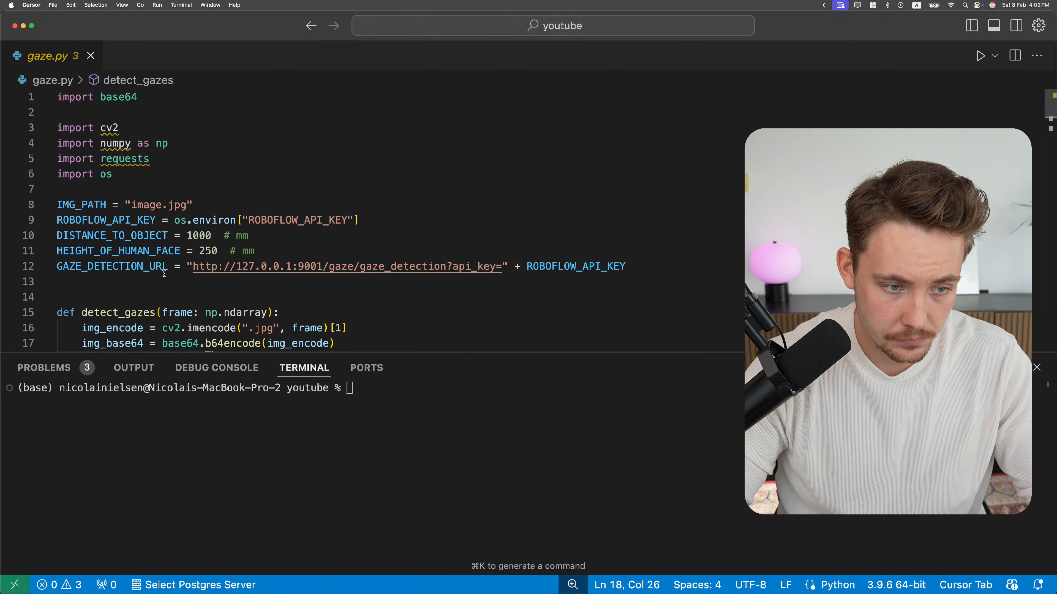
pyautogui.write('resp = requests.post(')
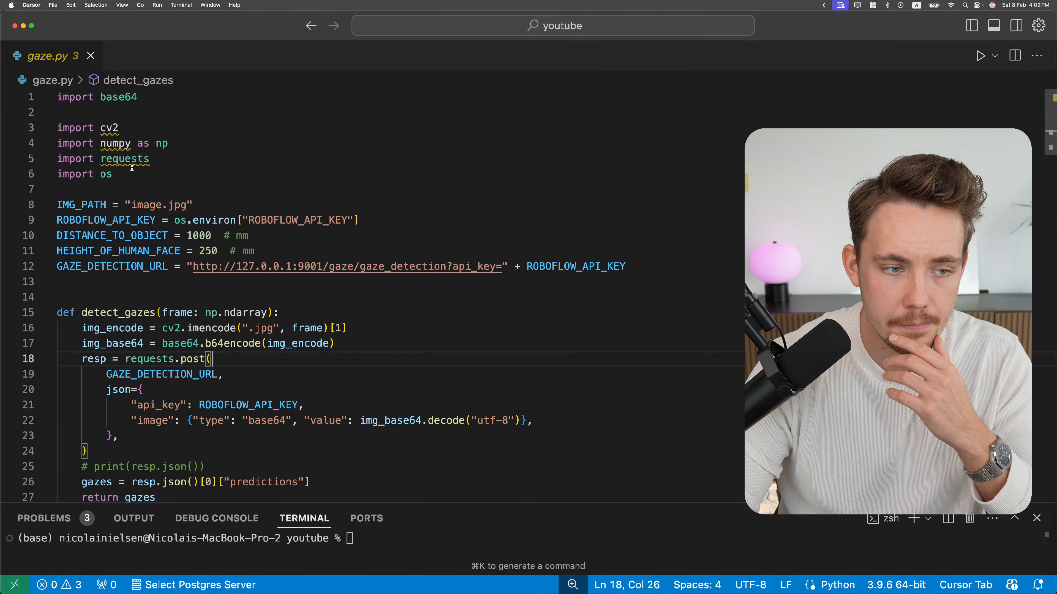
pyautogui.doubleClick(106, 174)
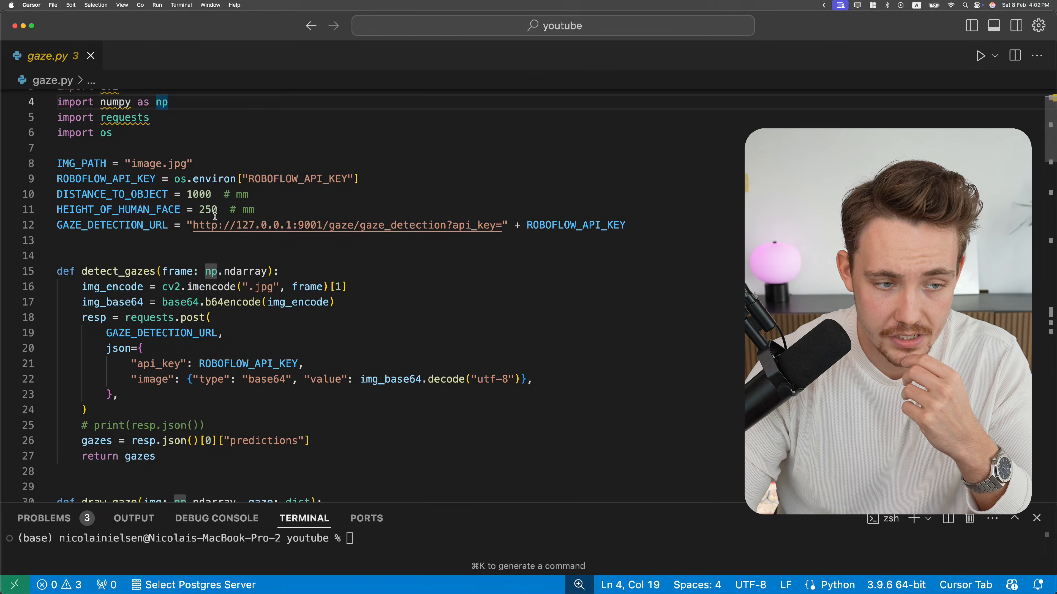
pyautogui.scroll(-3)
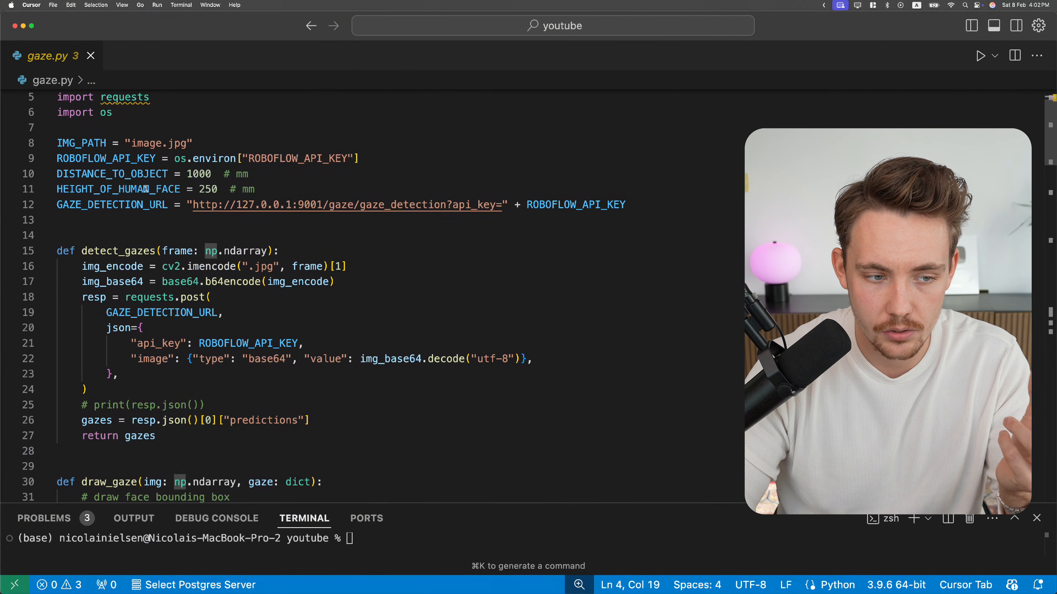
# Set HEIGHT_OF_HUMAN_FACE to 300 and DISTANCE_TO_OBJECT to 500
pyautogui.doubleClick(208, 188)
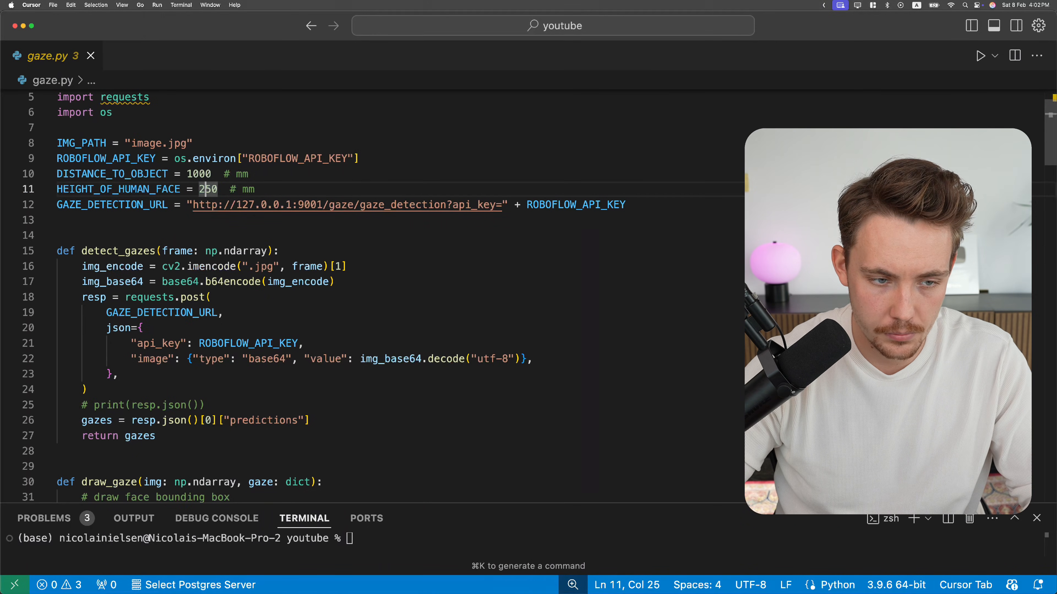
pyautogui.write('300')
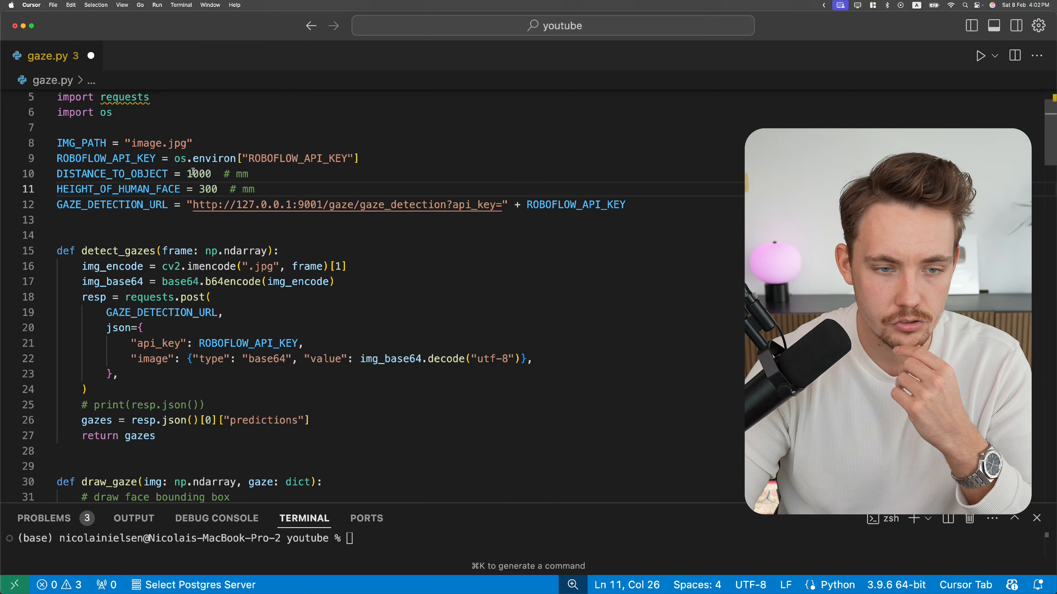
pyautogui.click(199, 174)
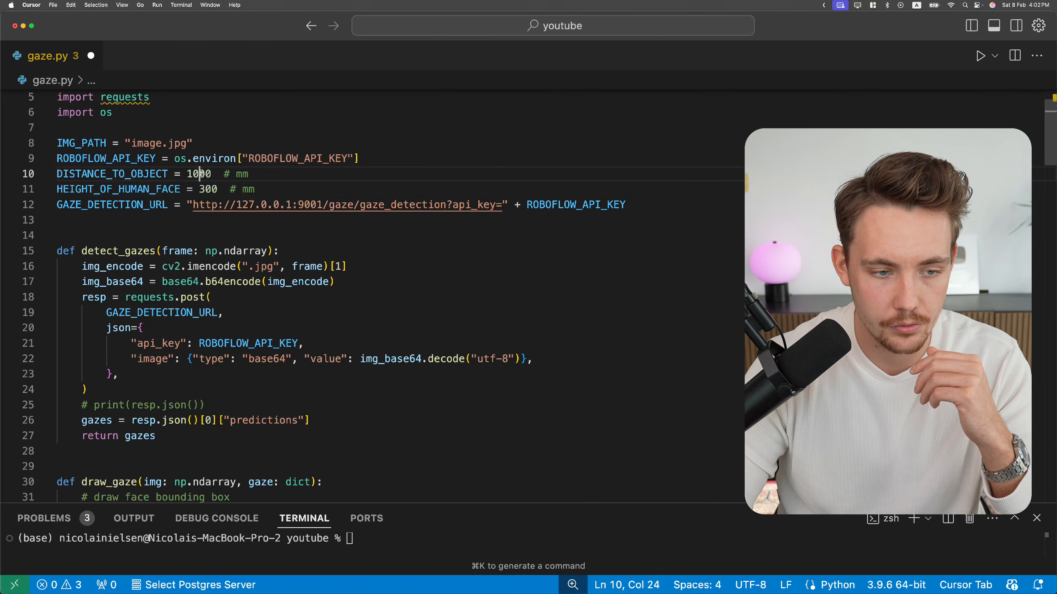
pyautogui.write('500')
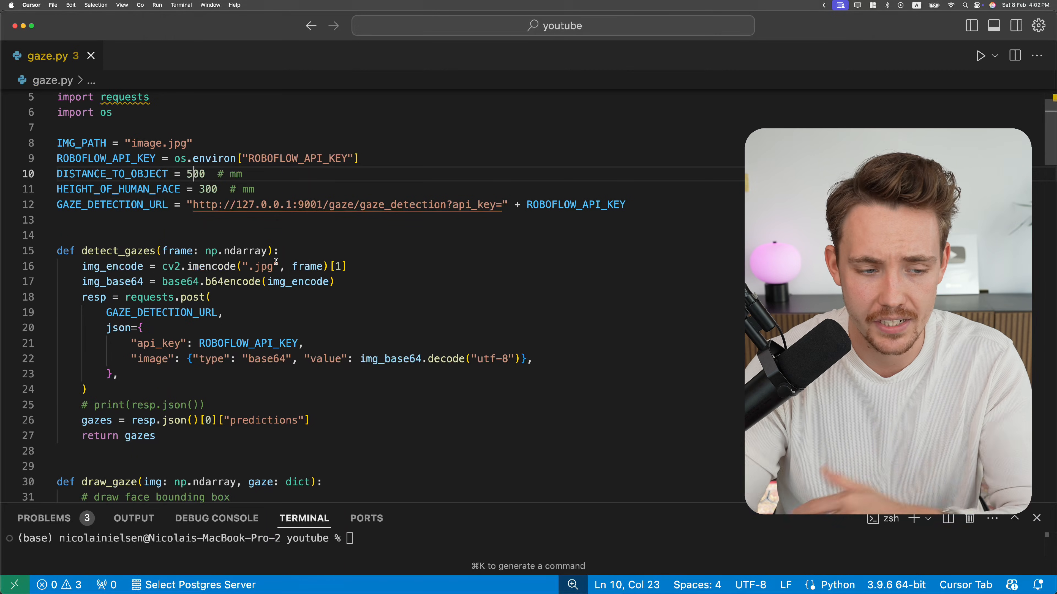
pyautogui.scroll(-3)
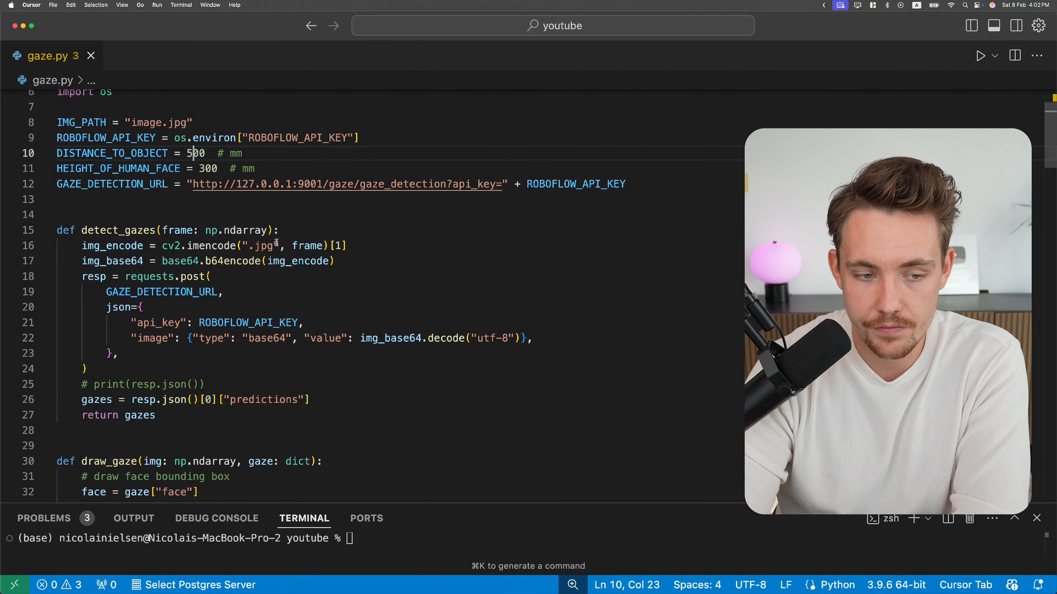
pyautogui.moveTo(234, 261)
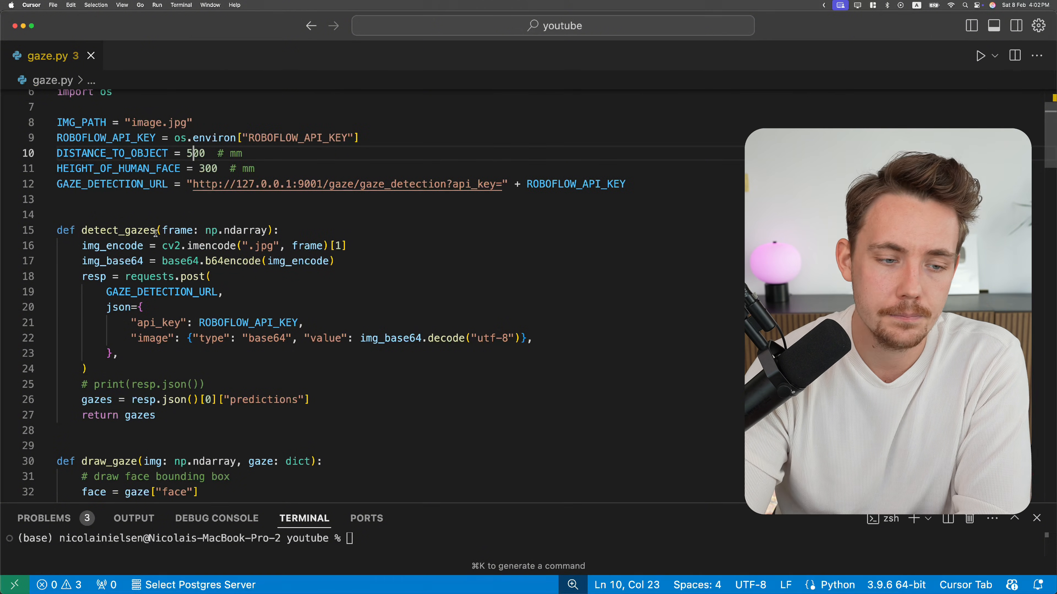
pyautogui.scroll(-3)
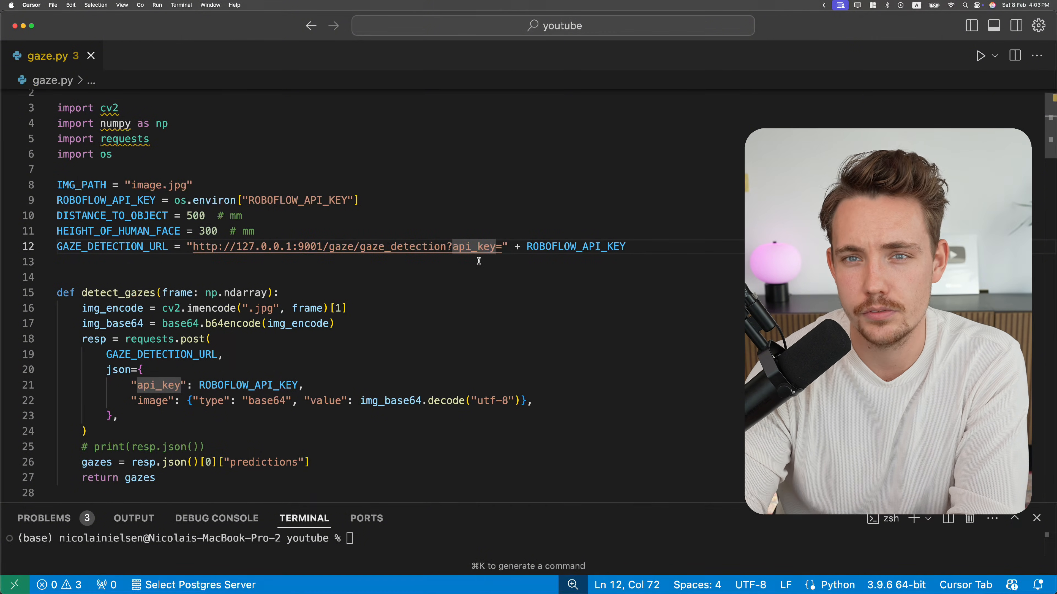
pyautogui.scroll(-3)
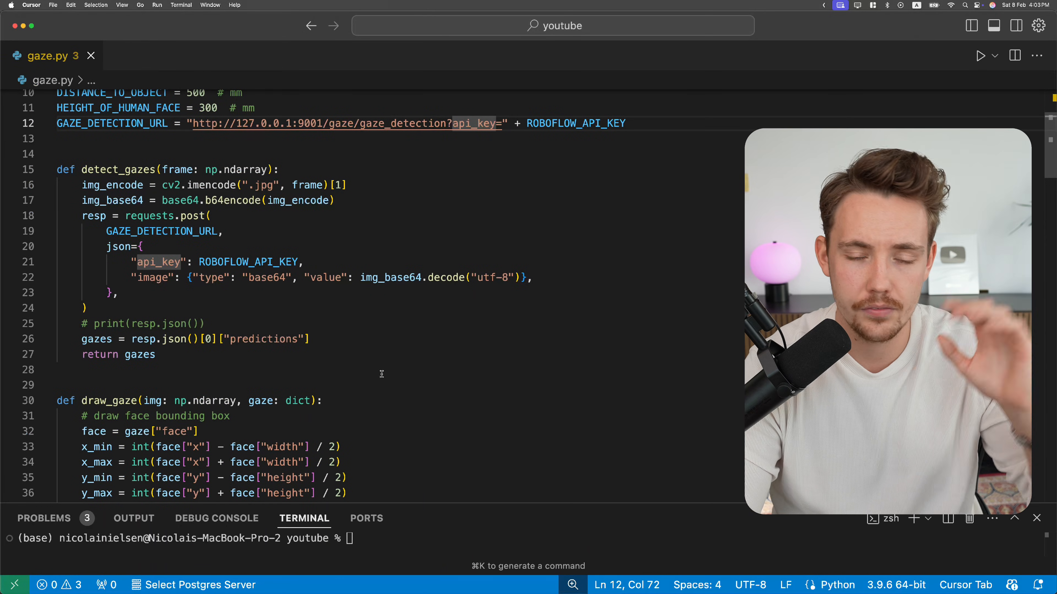
pyautogui.scroll(-3)
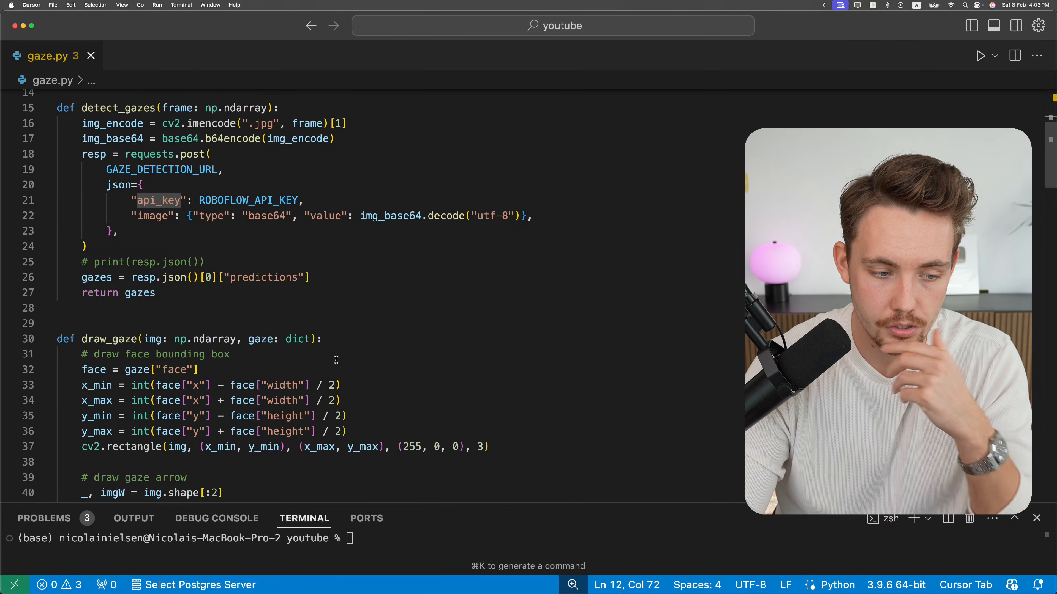
pyautogui.scroll(3)
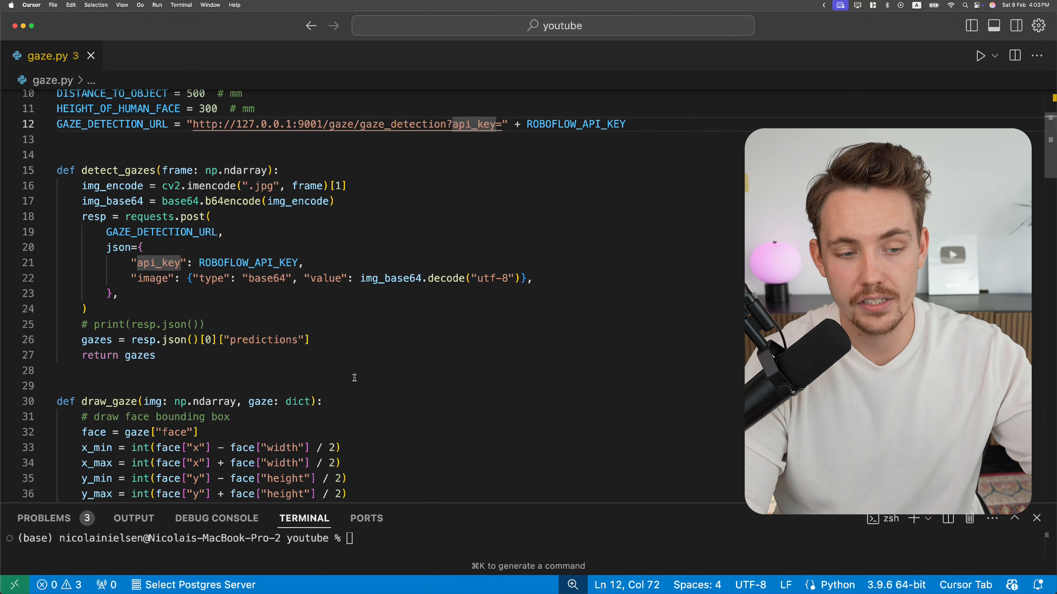
pyautogui.scroll(3)
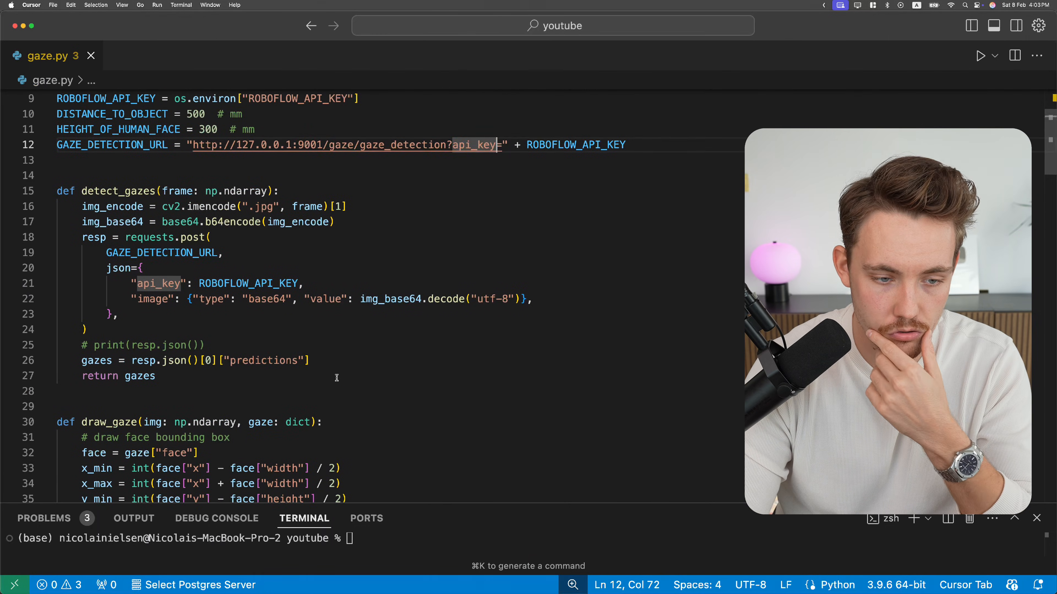
pyautogui.scroll(-3)
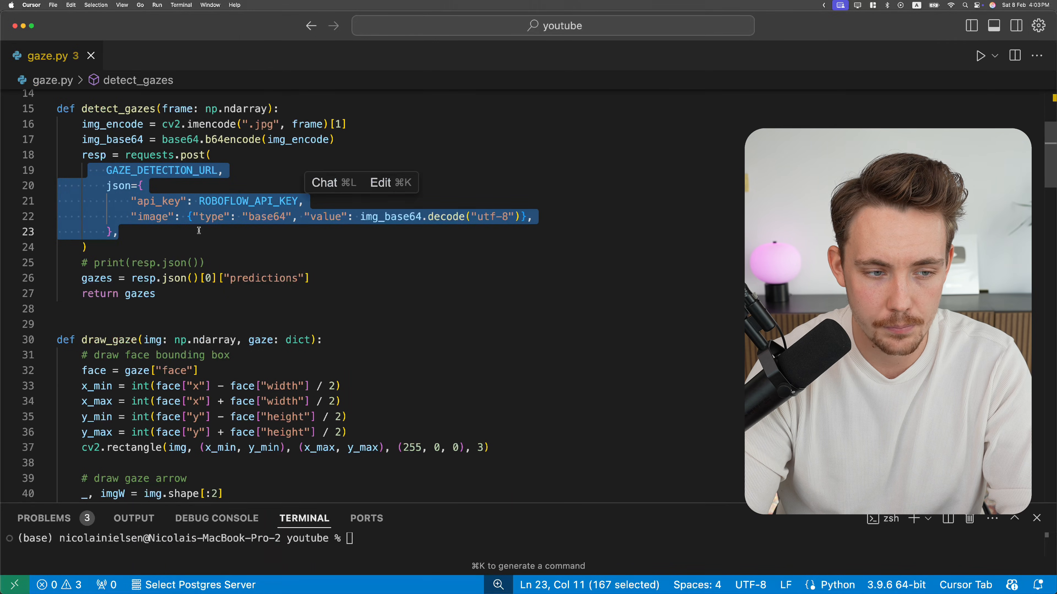
pyautogui.click(211, 262)
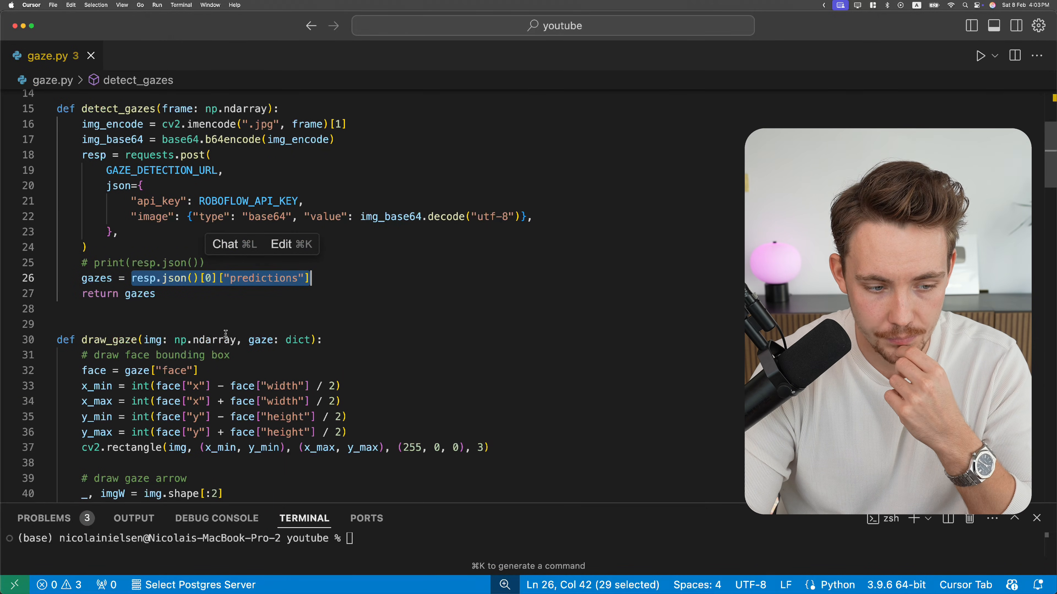
pyautogui.scroll(-3)
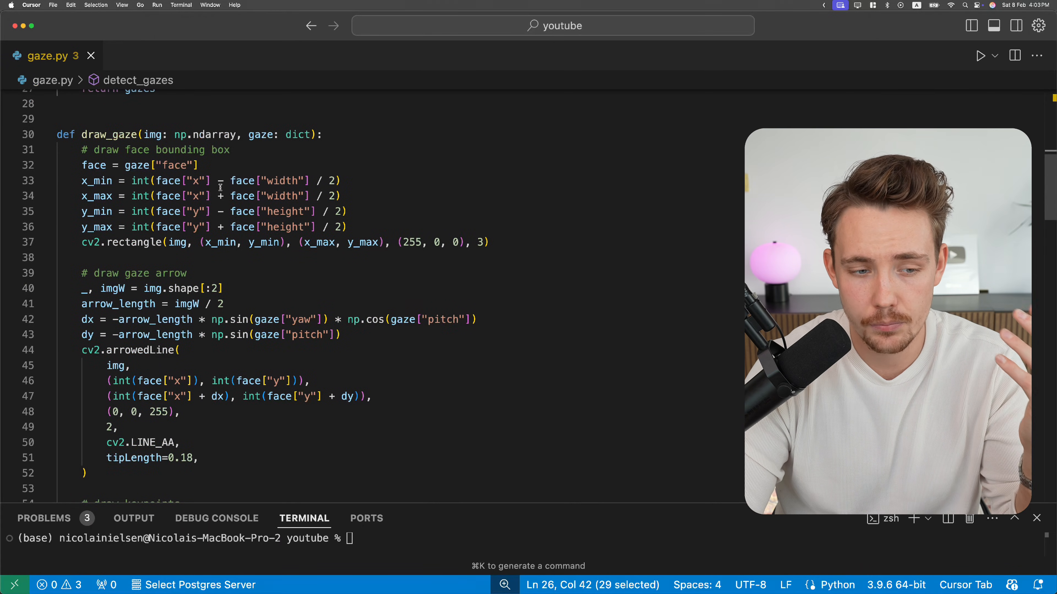
pyautogui.scroll(-3)
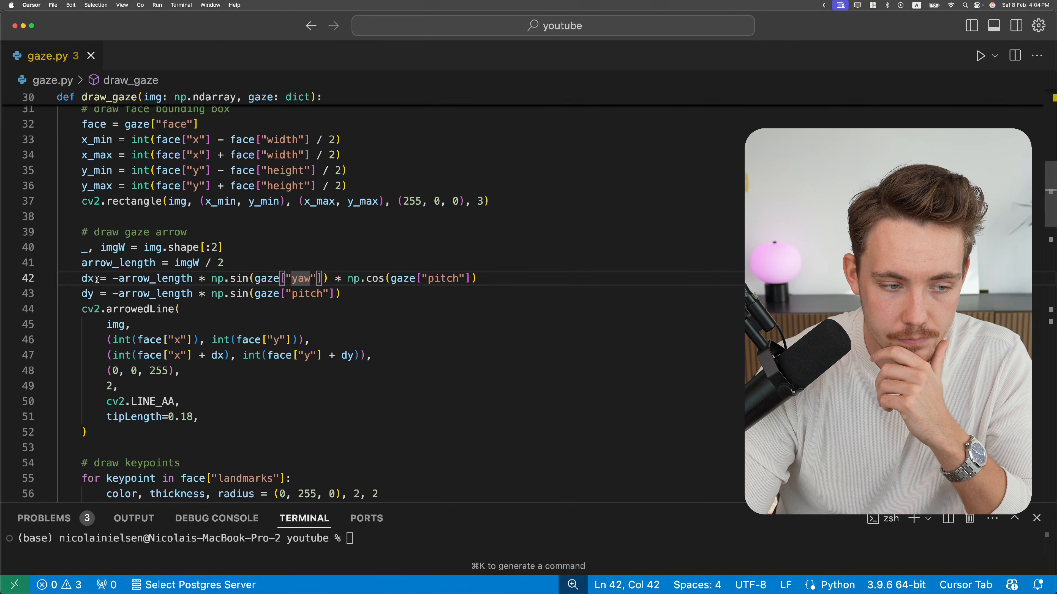
pyautogui.doubleClick(87, 294)
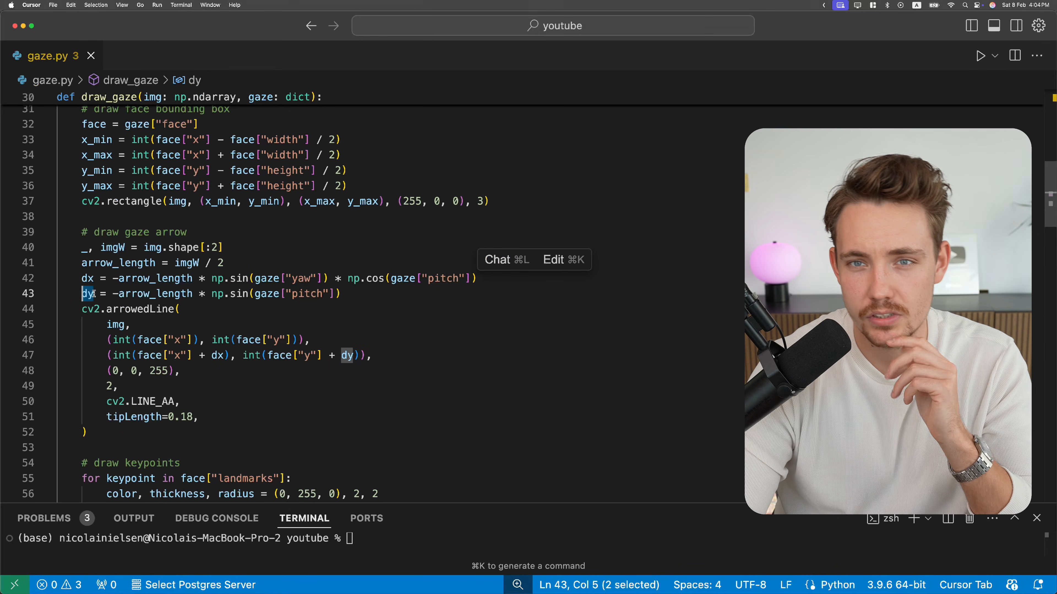
pyautogui.moveTo(86, 294)
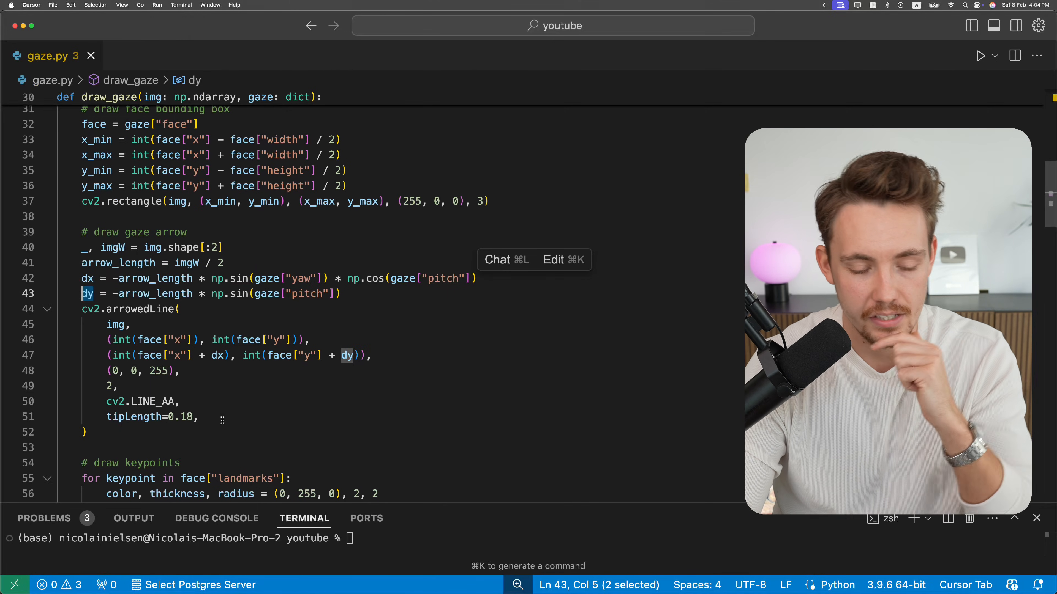
pyautogui.scroll(-3)
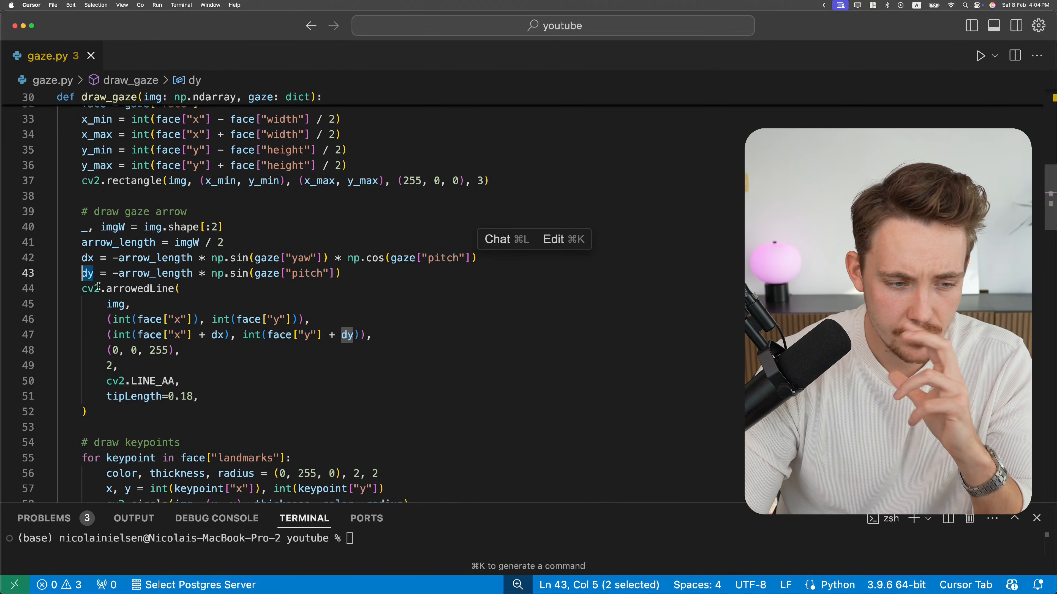
pyautogui.scroll(-3)
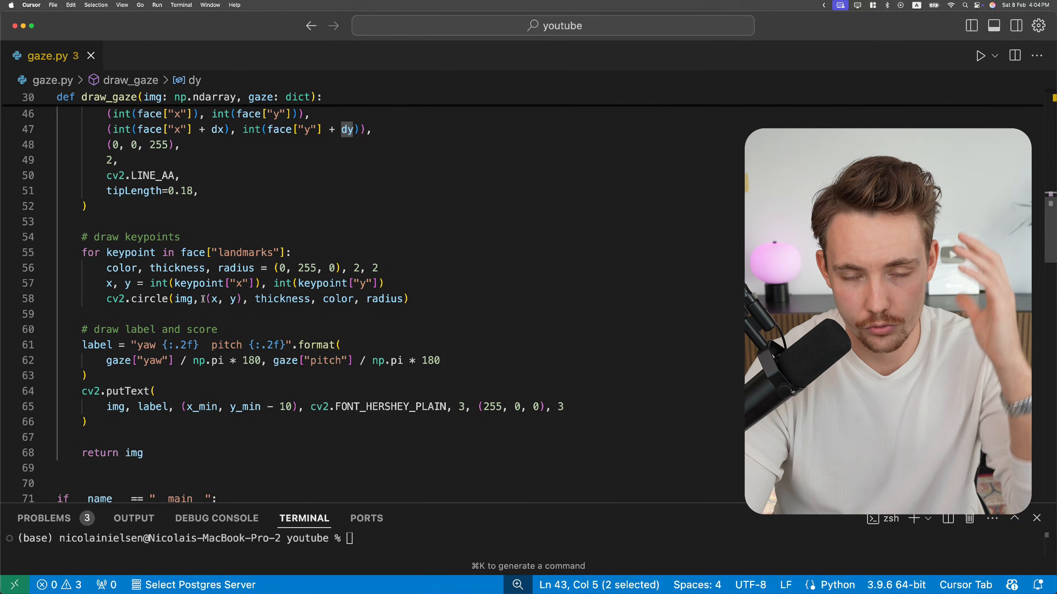
pyautogui.scroll(-3)
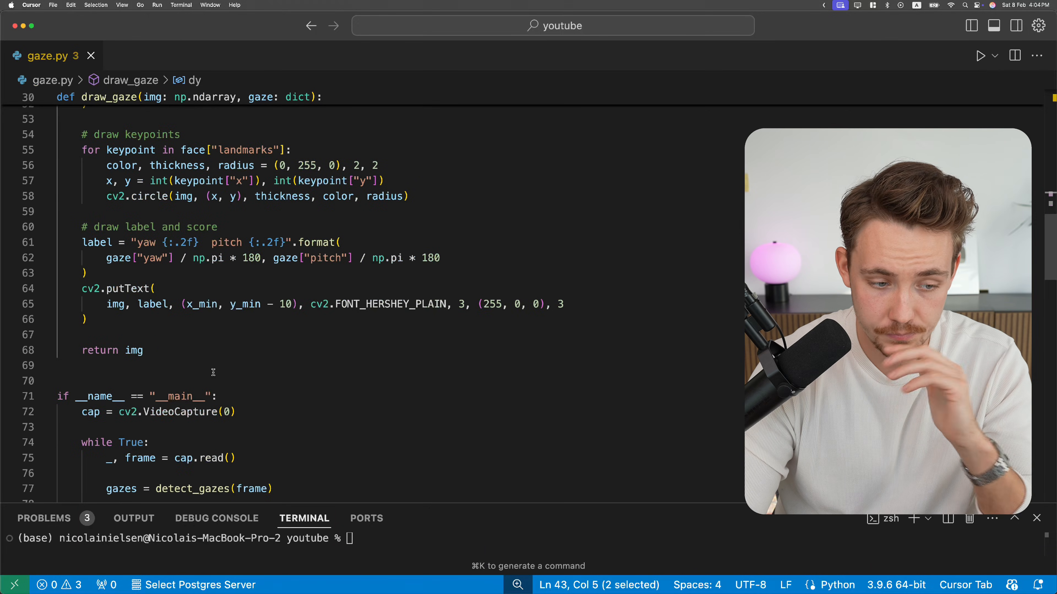
pyautogui.scroll(-3)
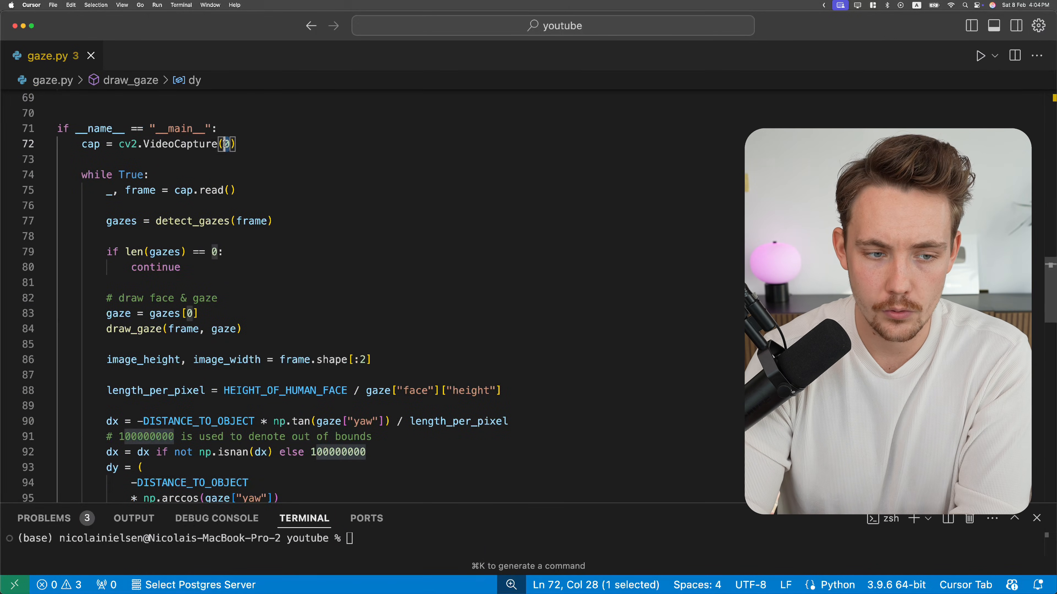
# Check the VideoCapture webcam index and review the main loop's quadrant classification code
pyautogui.click(232, 190)
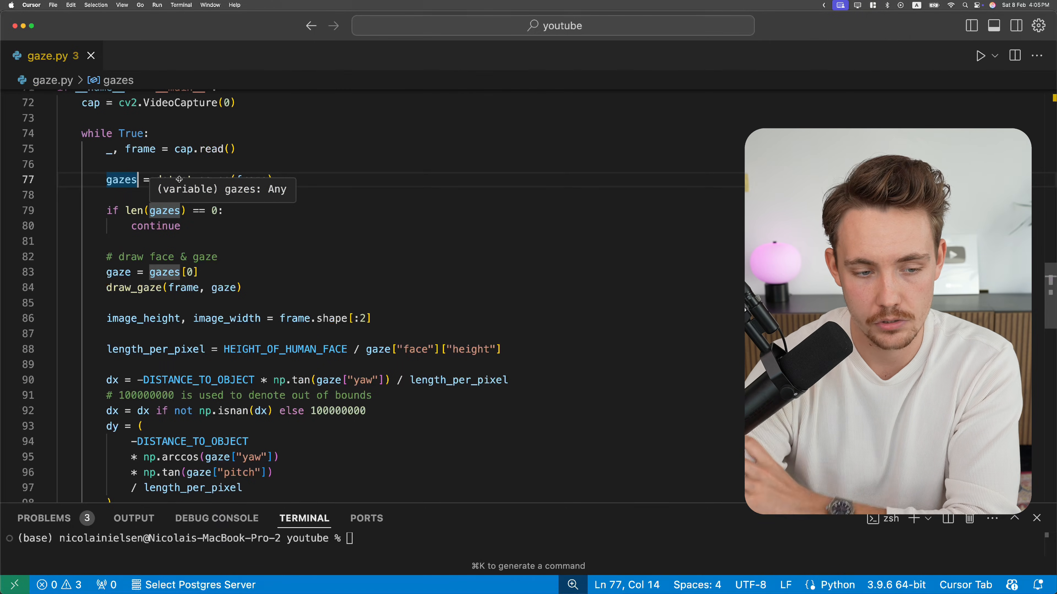
pyautogui.moveTo(210, 272)
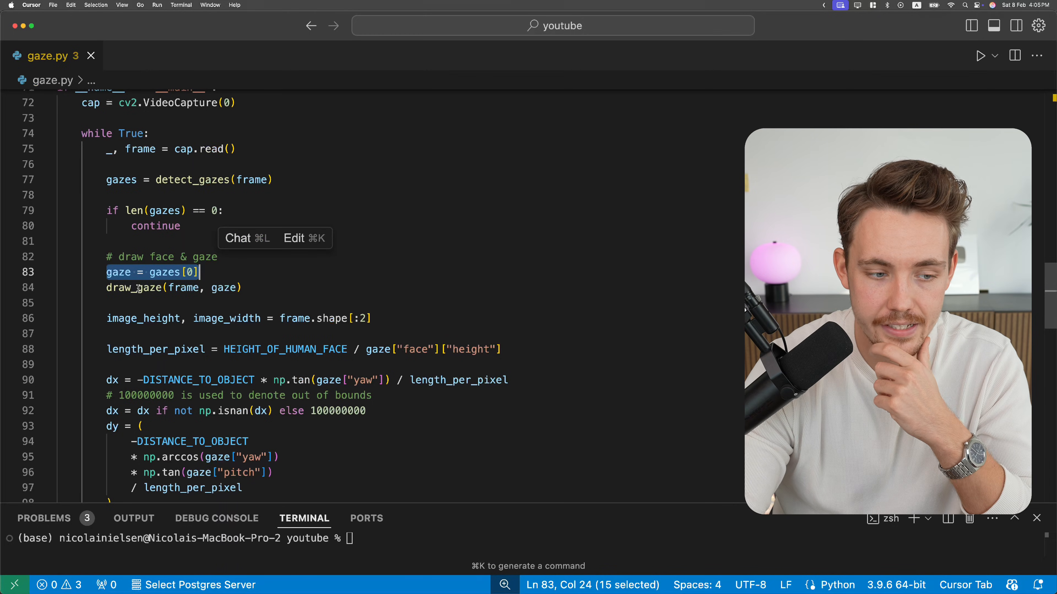
pyautogui.scroll(-3)
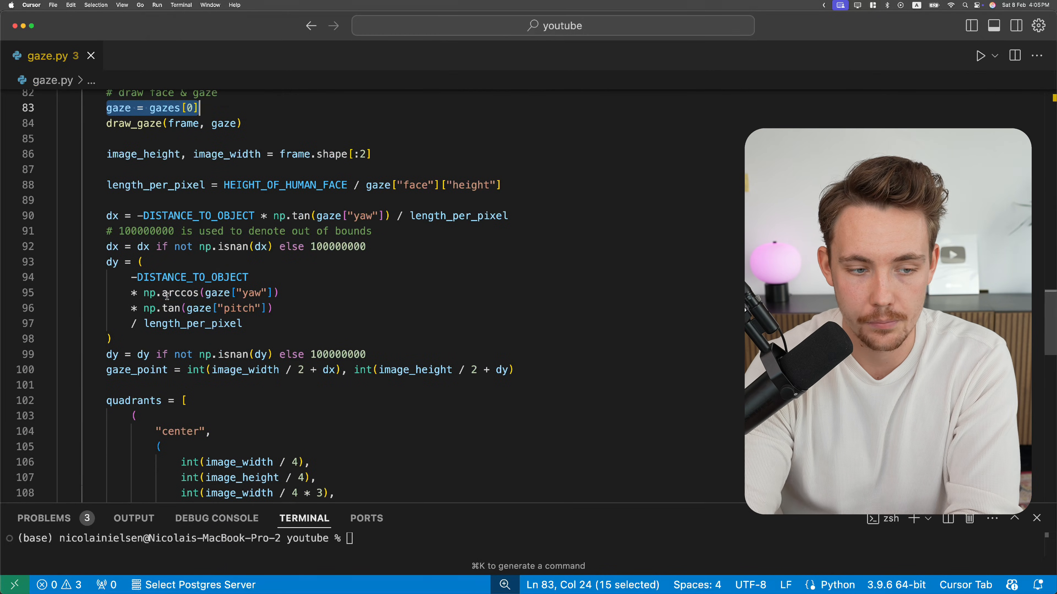
pyautogui.moveTo(219, 292)
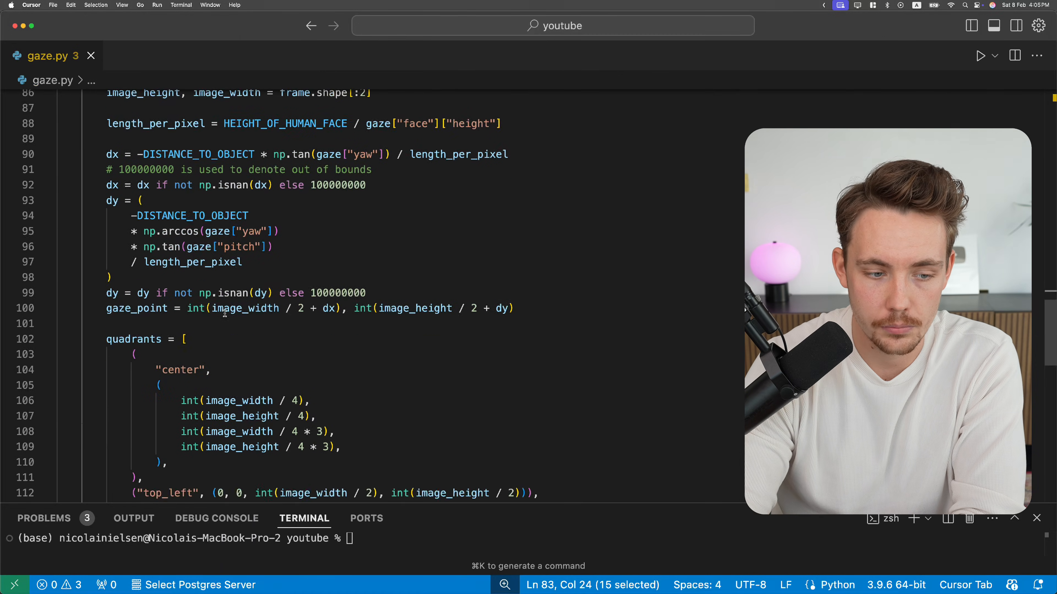
pyautogui.scroll(-3)
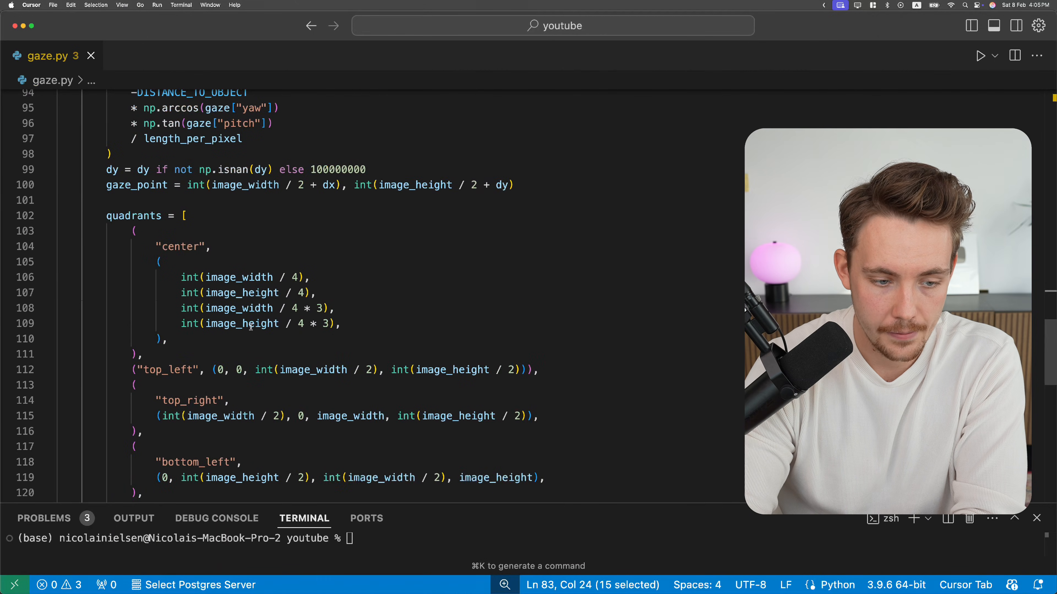
pyautogui.scroll(-3)
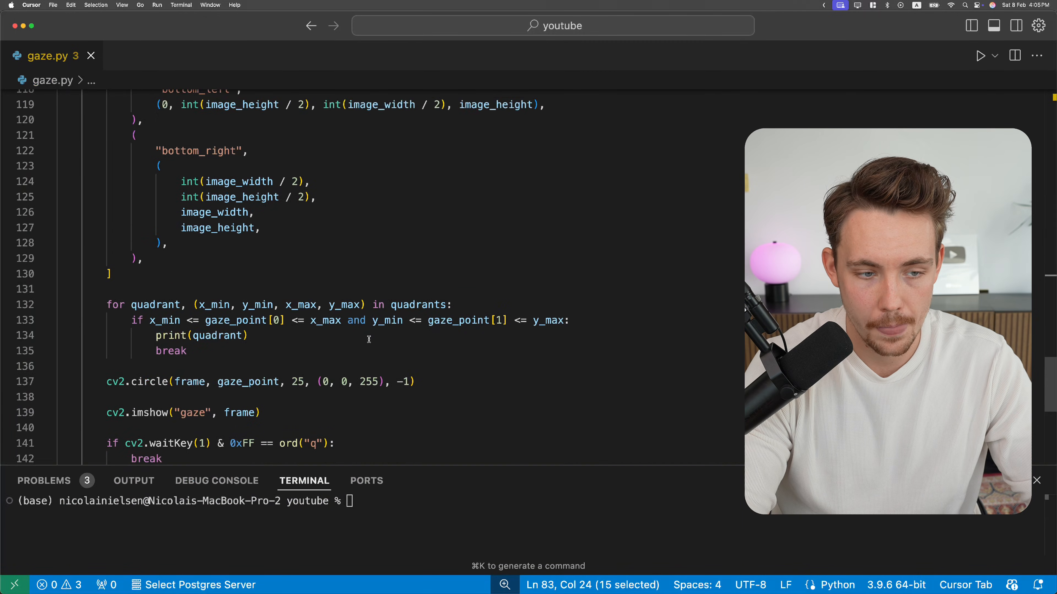
pyautogui.scroll(3)
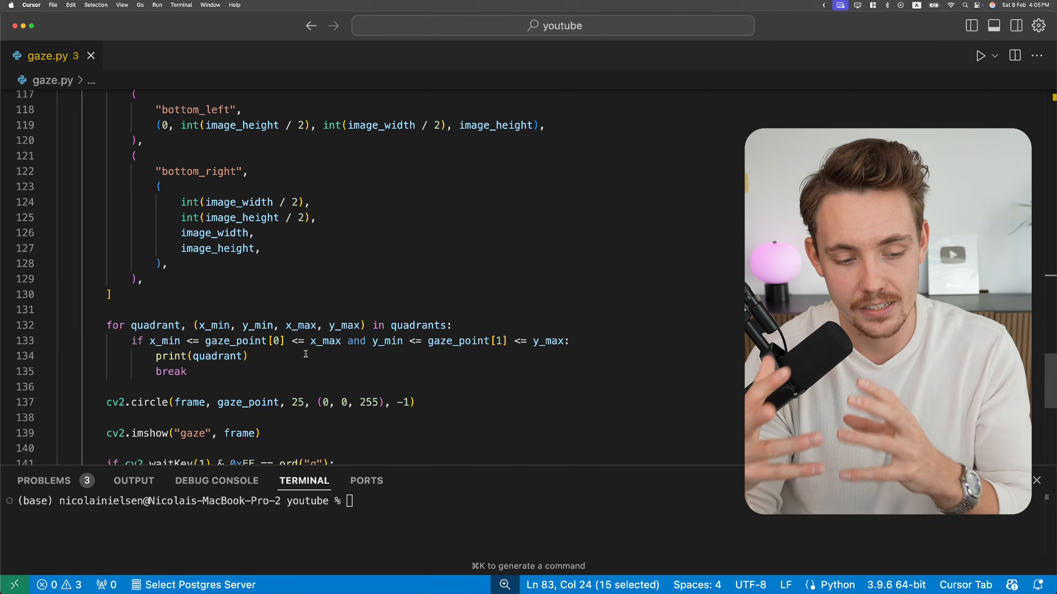
pyautogui.moveTo(483, 470)
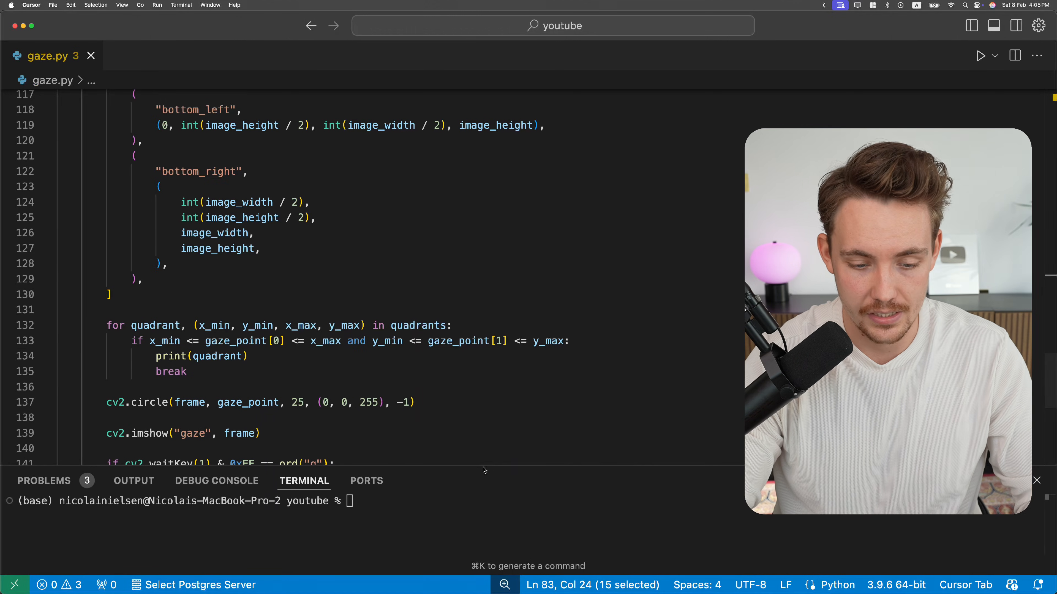
# Run gaze.py from the terminal with python gaze.py
pyautogui.write('python')
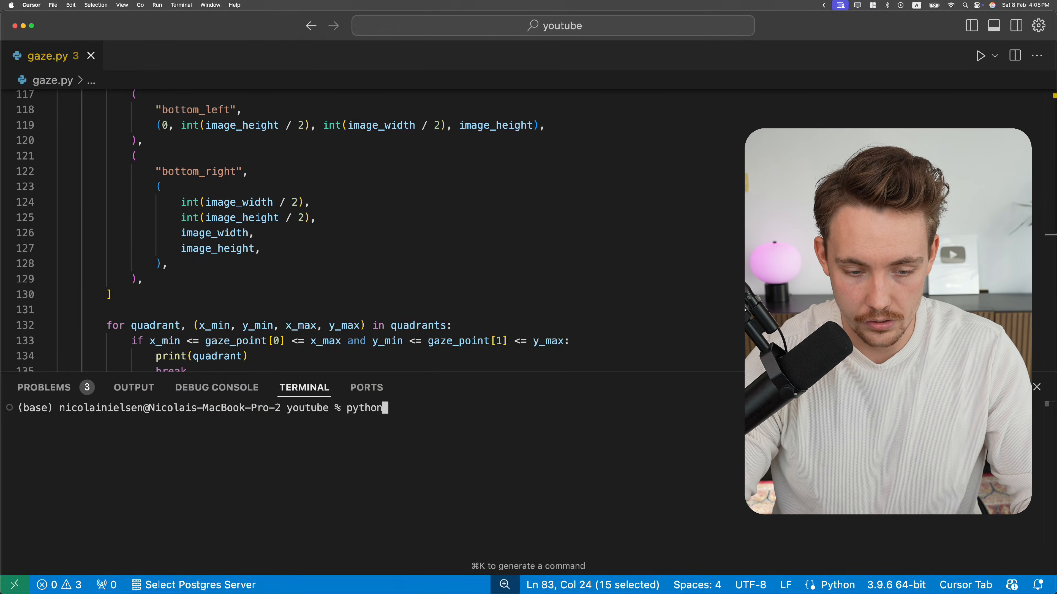
pyautogui.press('Return')
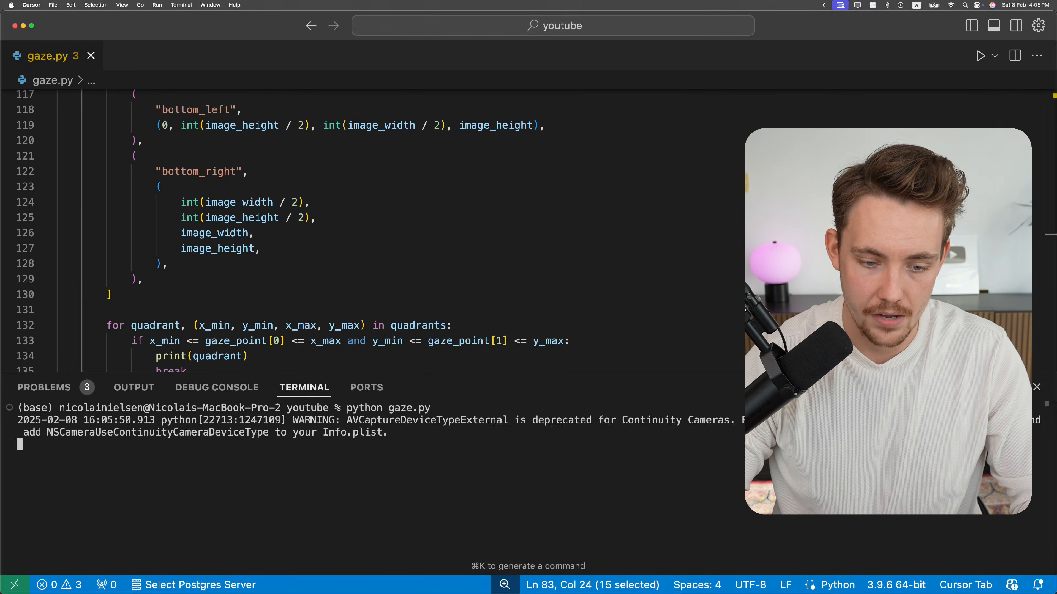